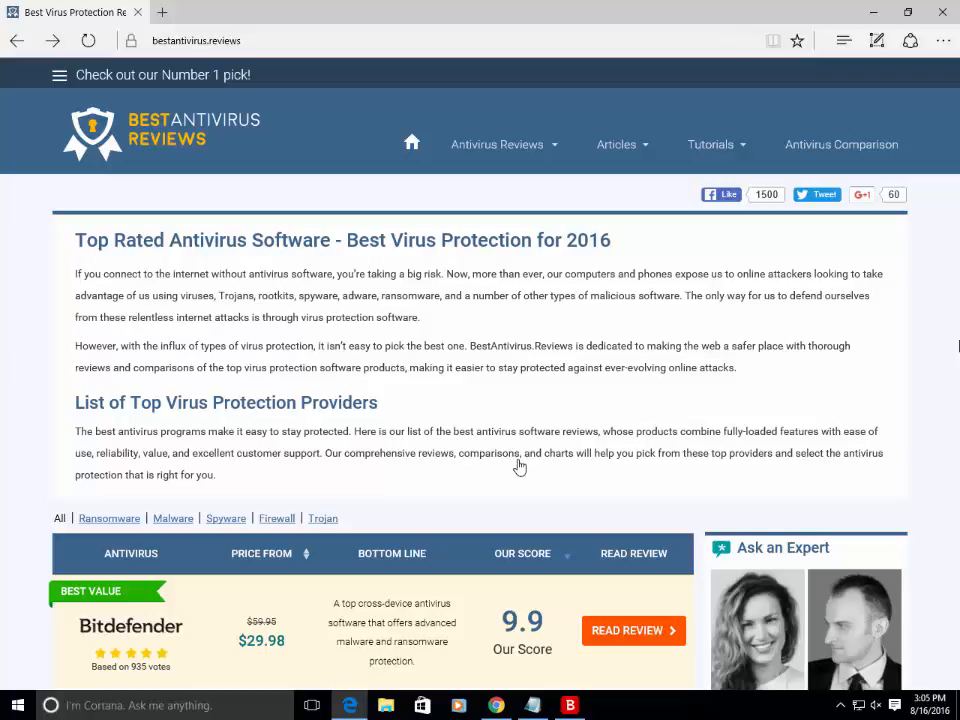
mouse_move(441, 407)
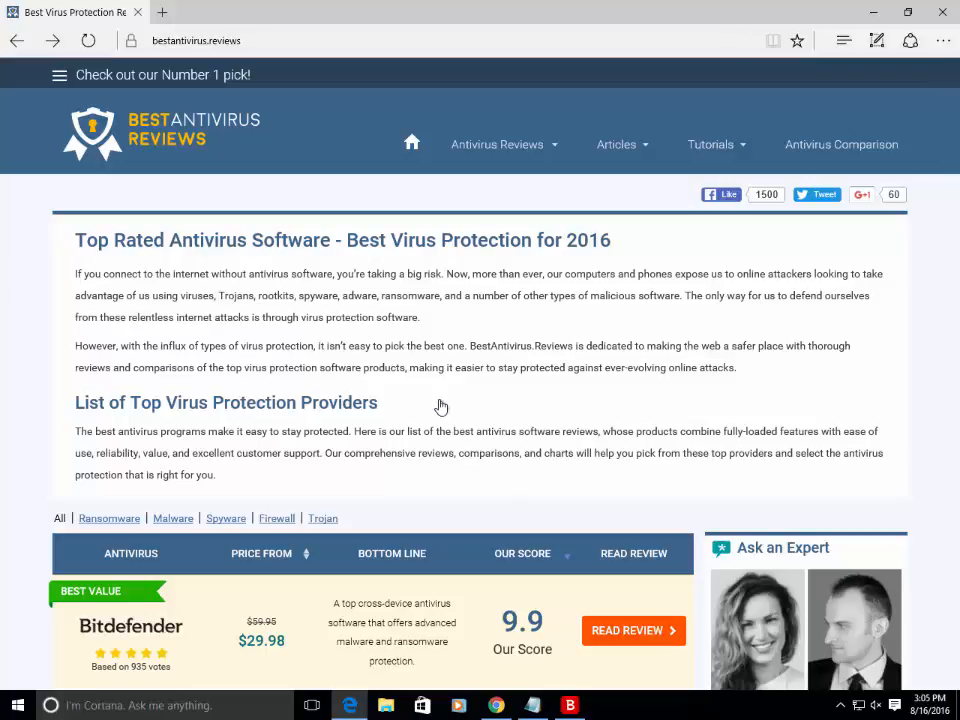
mouse_move(441, 407)
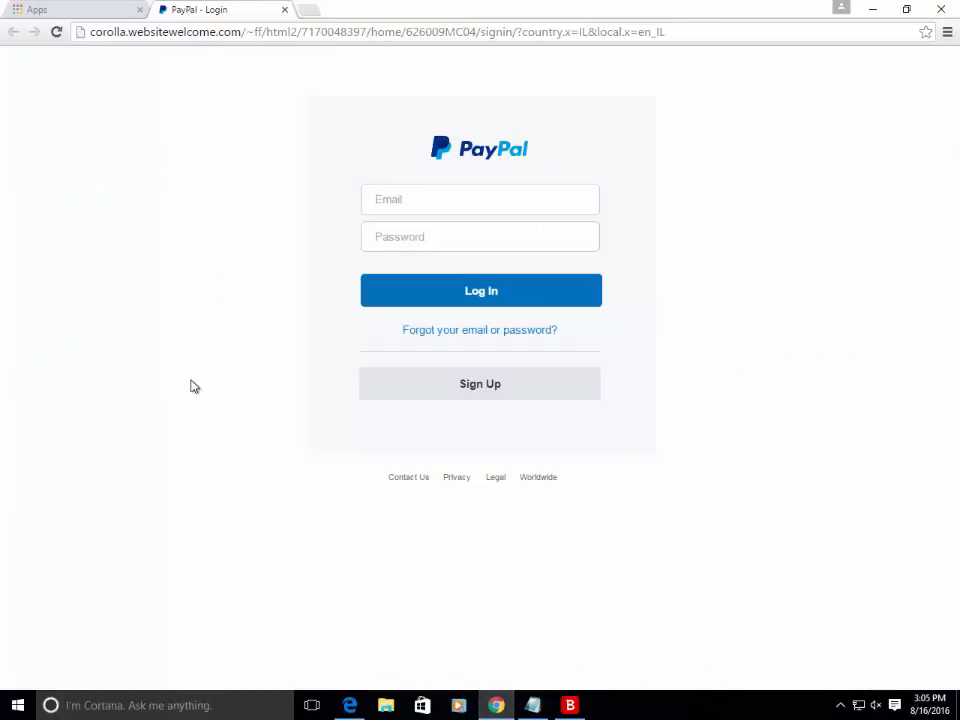
mouse_move(147, 296)
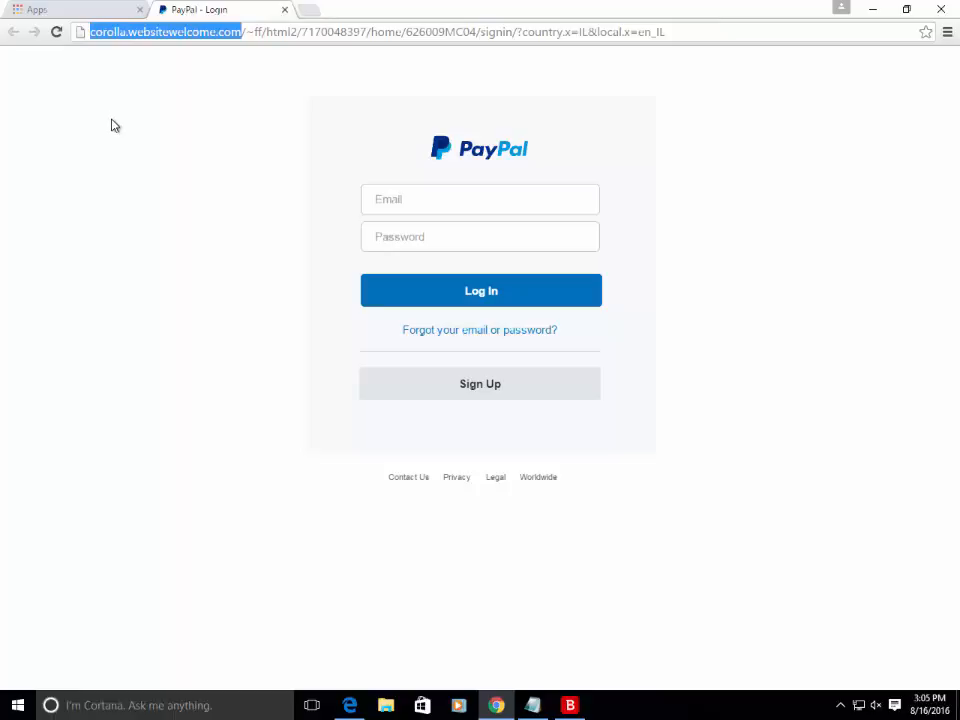
mouse_move(143, 124)
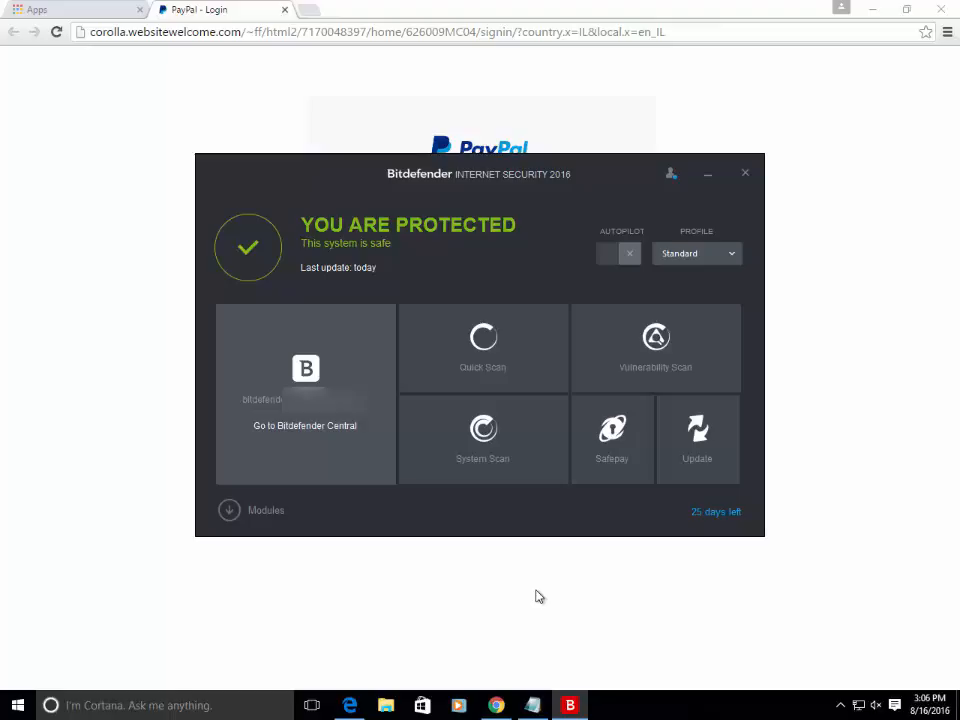
mouse_move(537, 596)
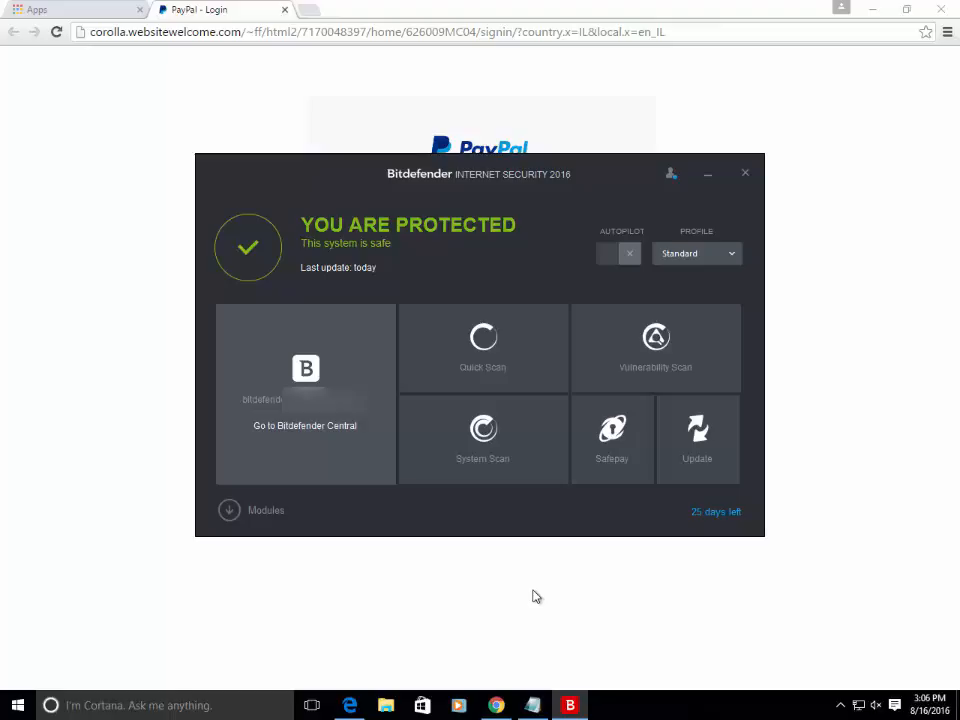
mouse_move(493, 585)
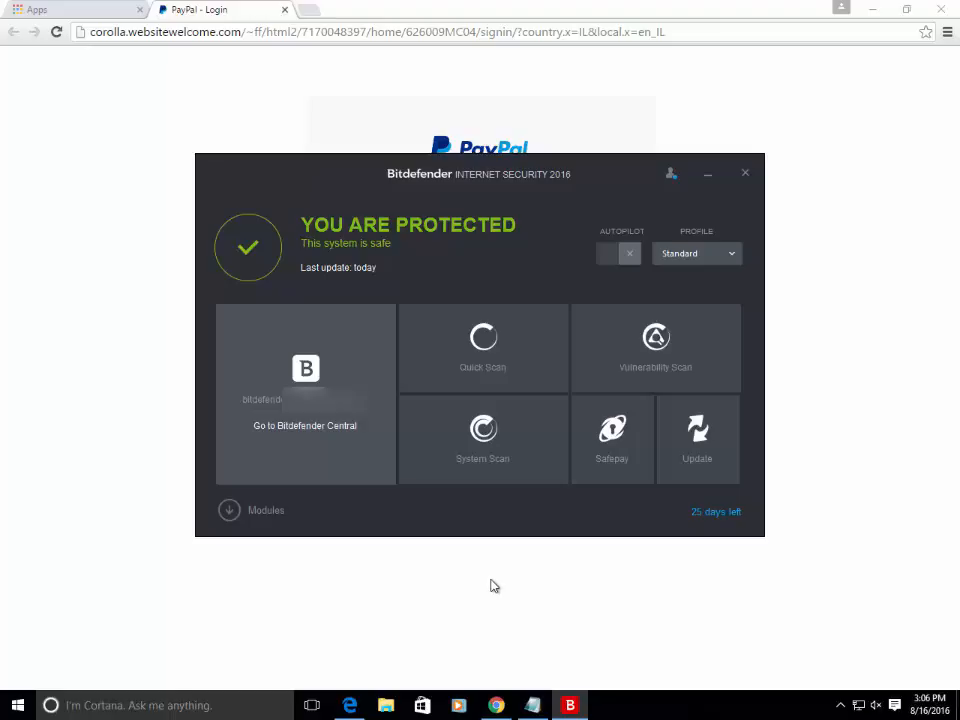
mouse_move(312, 533)
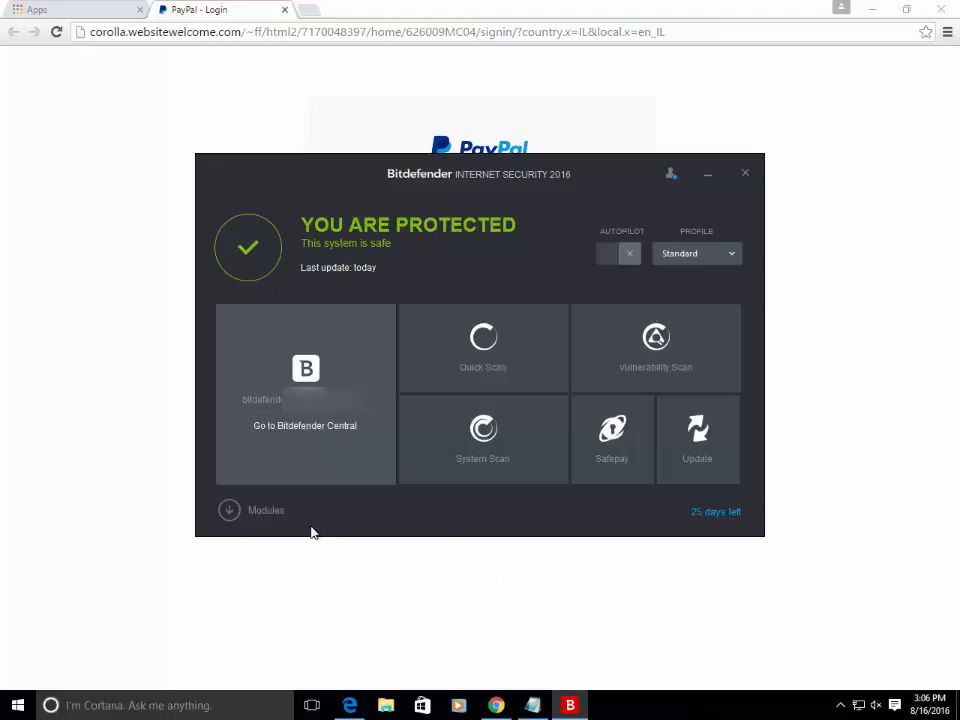
mouse_move(275, 525)
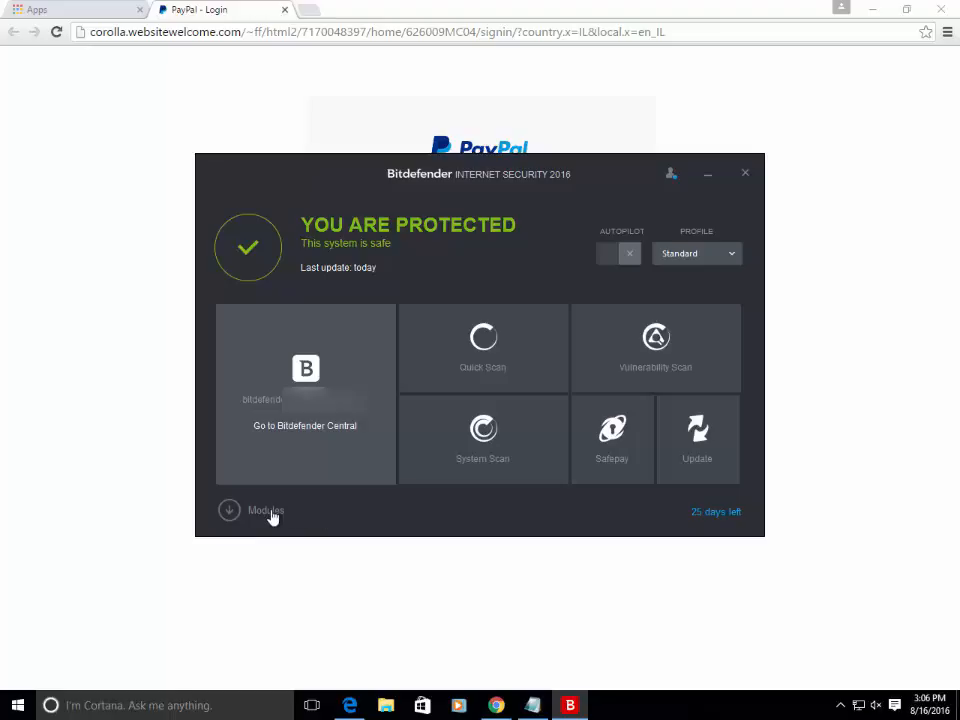
Under Modules, switch Web Protection's phishing protection off and back on
left_click(265, 511)
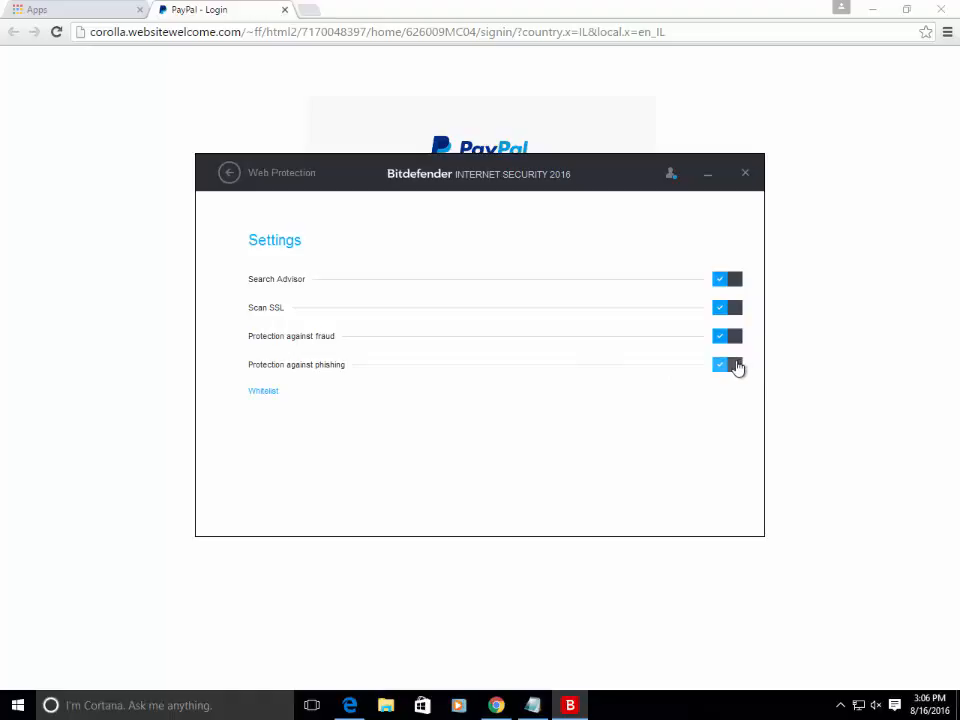
left_click(727, 364)
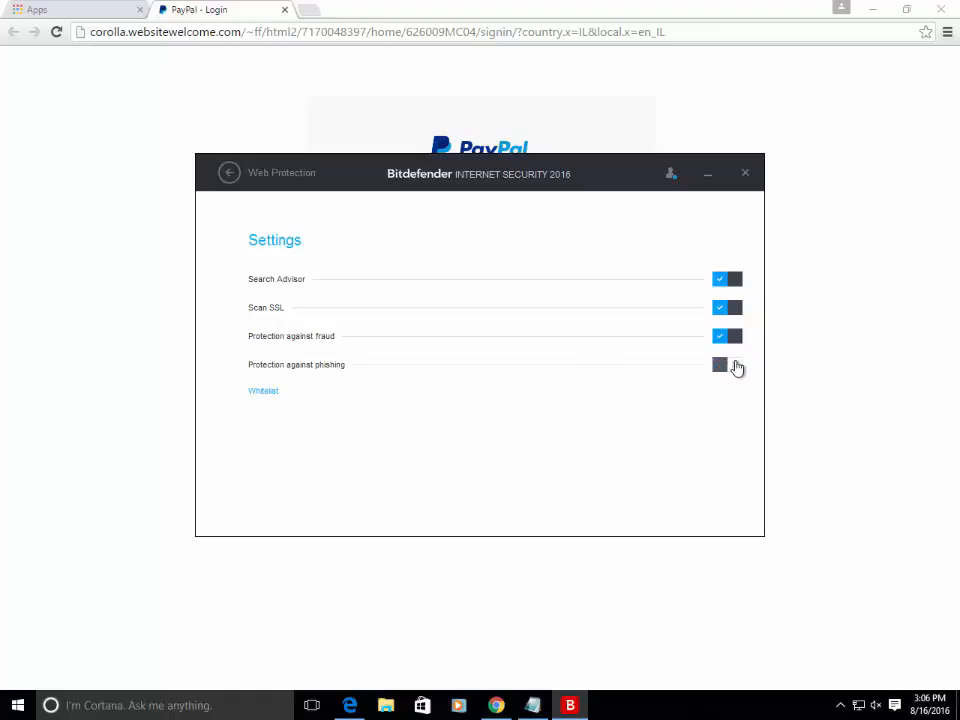
left_click(726, 364)
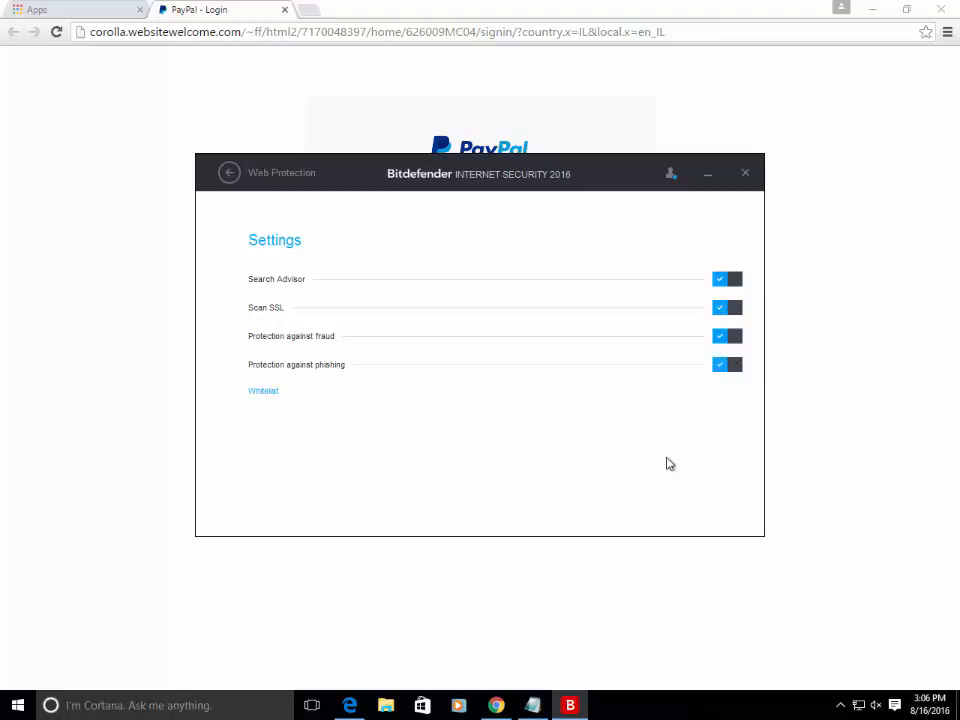
mouse_move(229, 170)
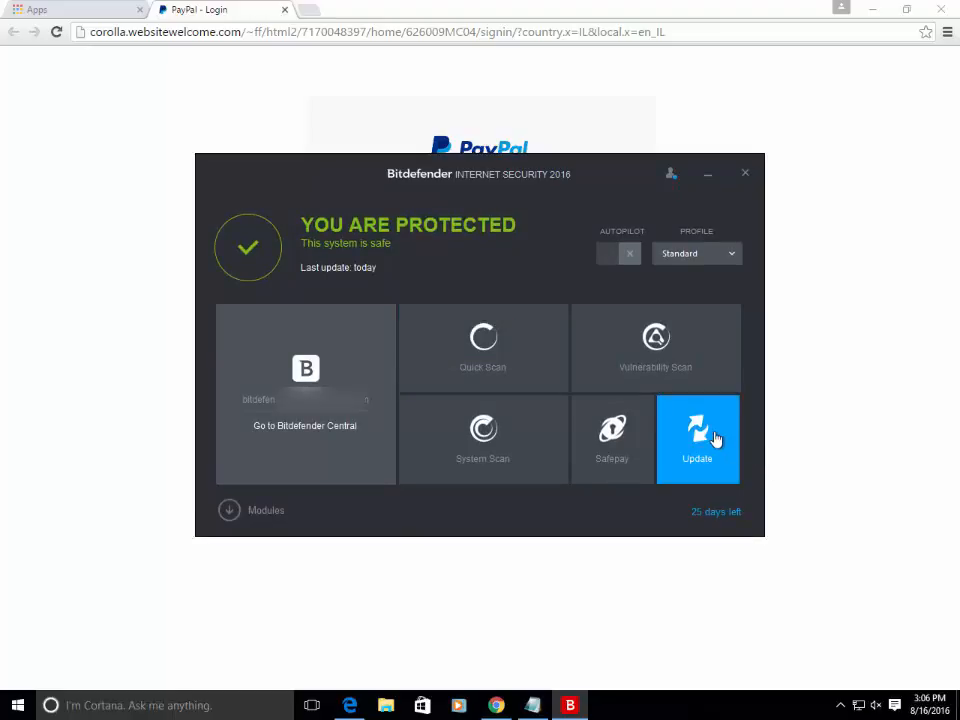
Run a Bitdefender protection update from the dashboard's Update tile
left_click(697, 438)
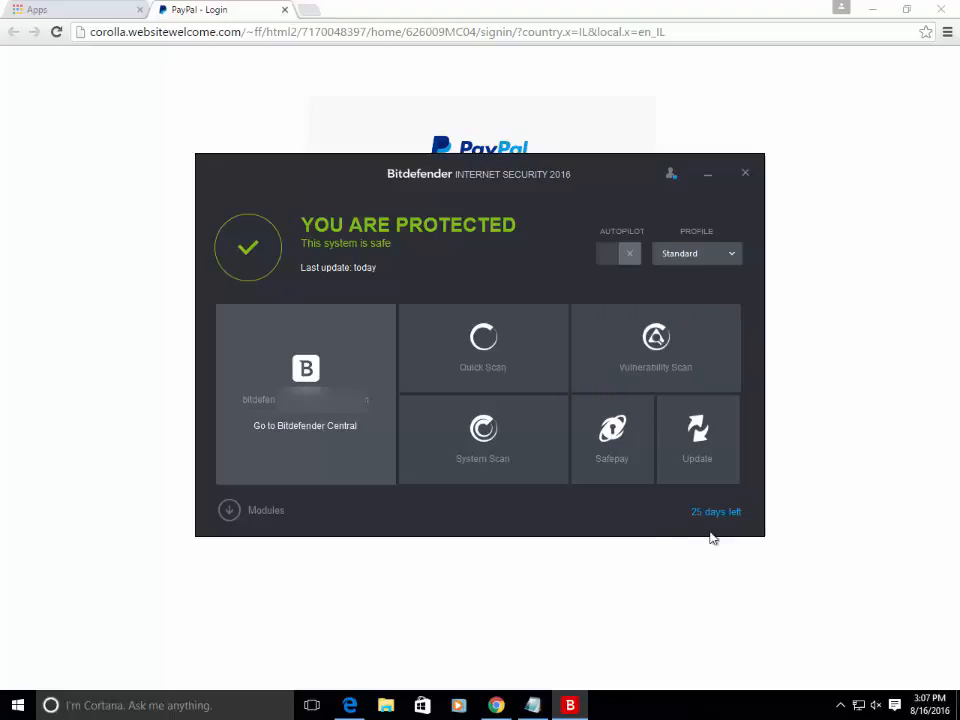
mouse_move(533, 700)
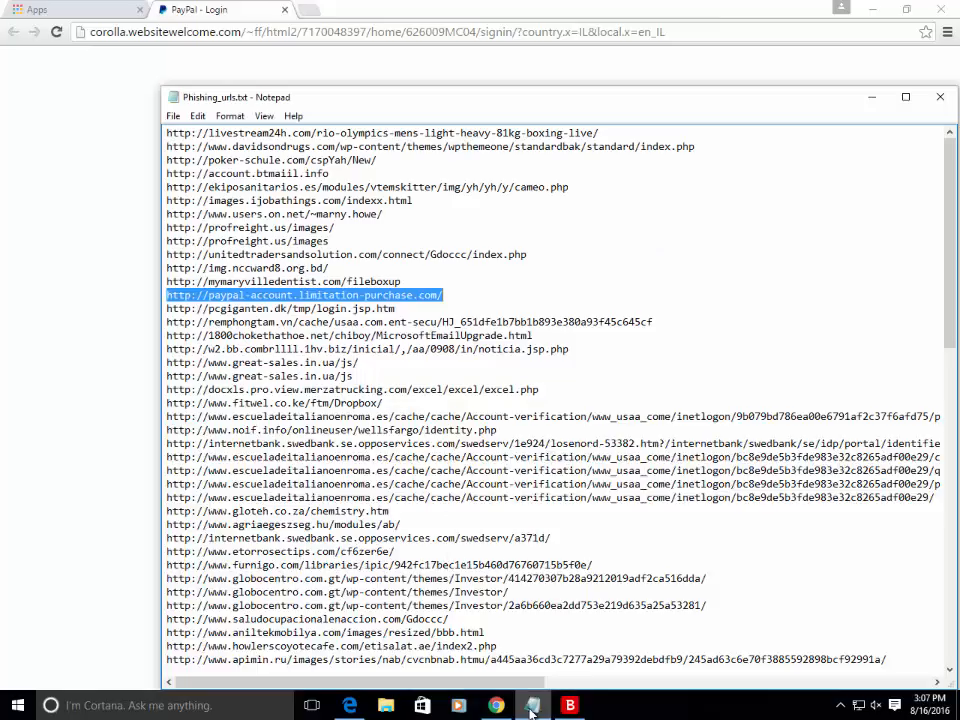
Scroll through the phishing URLs listed in Phishing_urls.txt
scroll("down", 3)
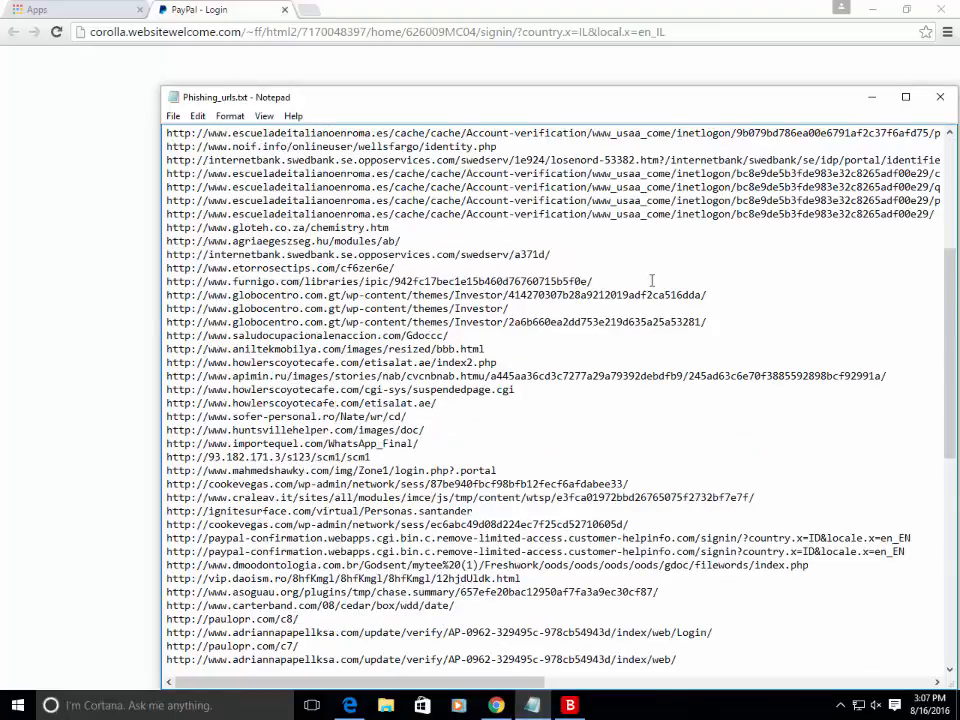
scroll("down", 3)
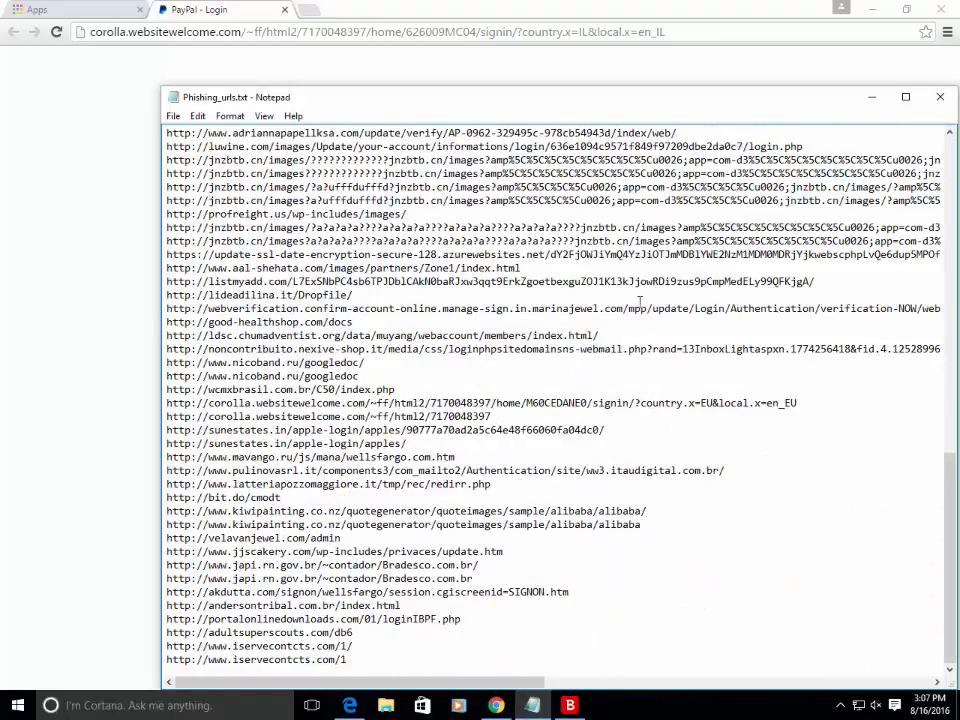
scroll("down", 3)
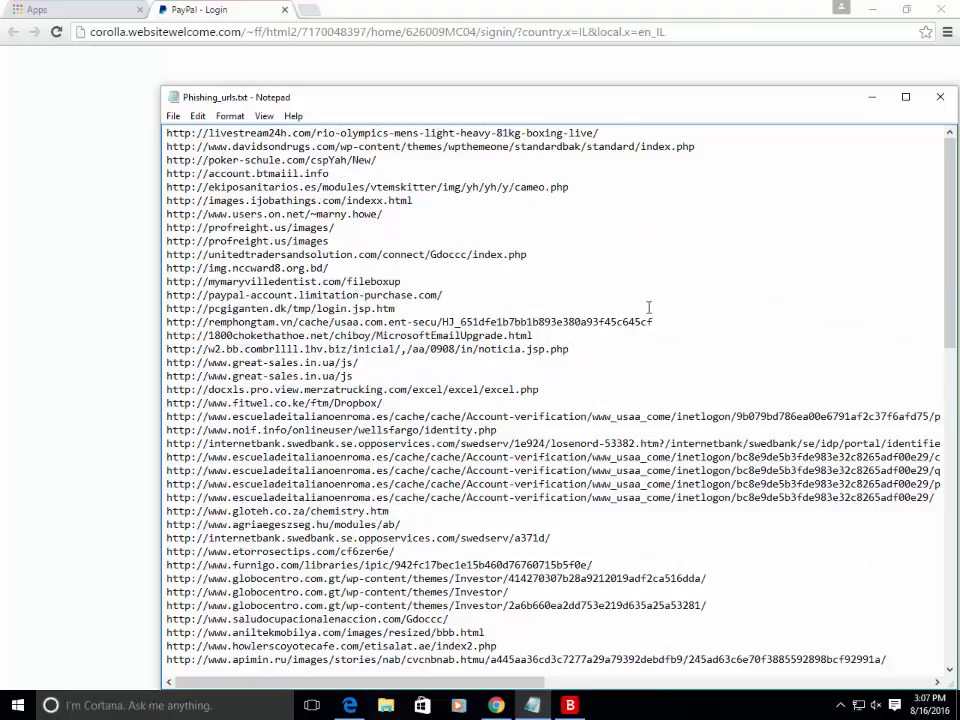
scroll("down", 3)
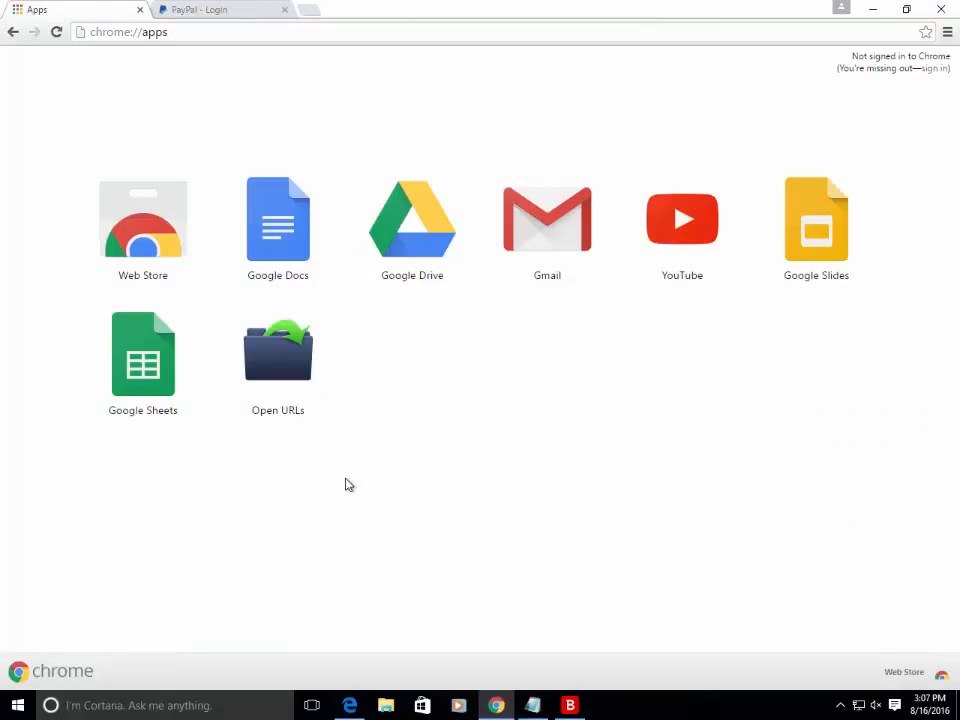
mouse_move(293, 373)
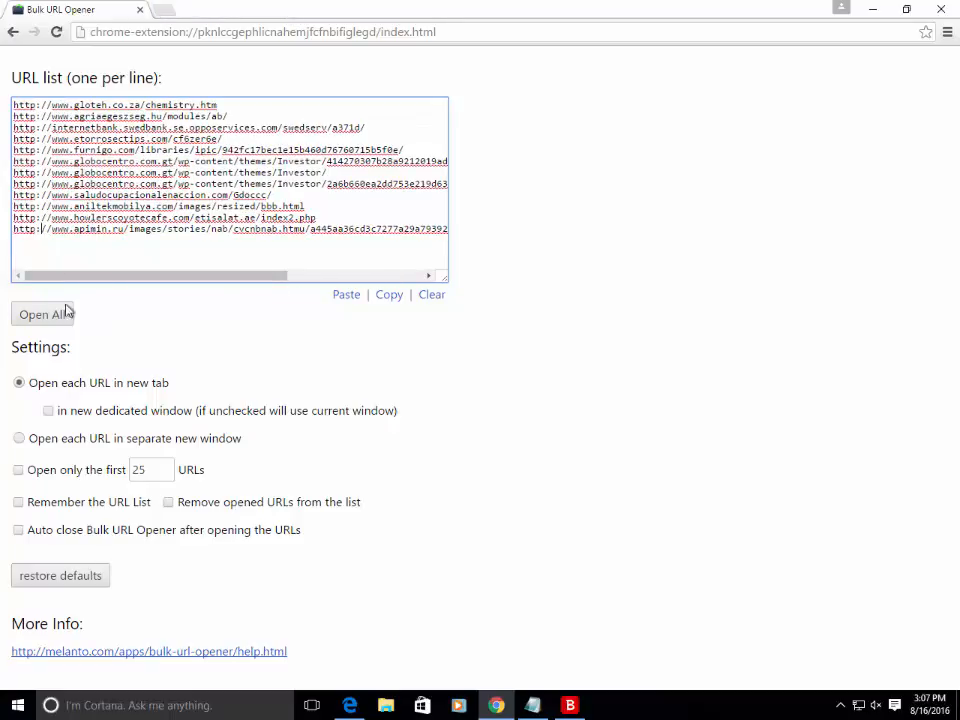
Open all pasted URLs with Open All and view the first blocked tab
left_click(42, 313)
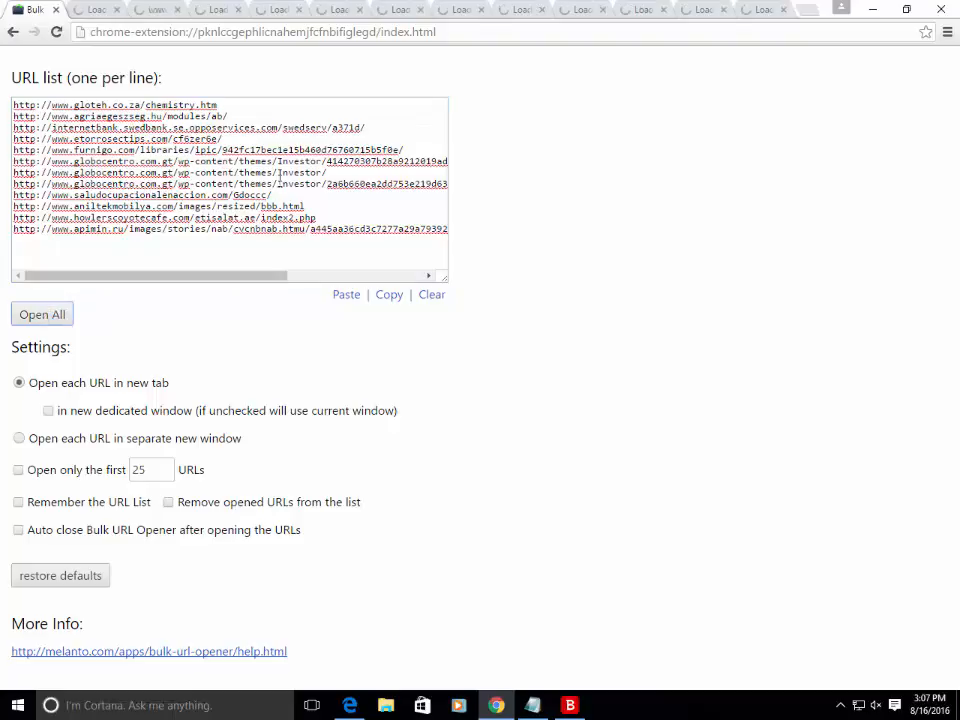
left_click(42, 314)
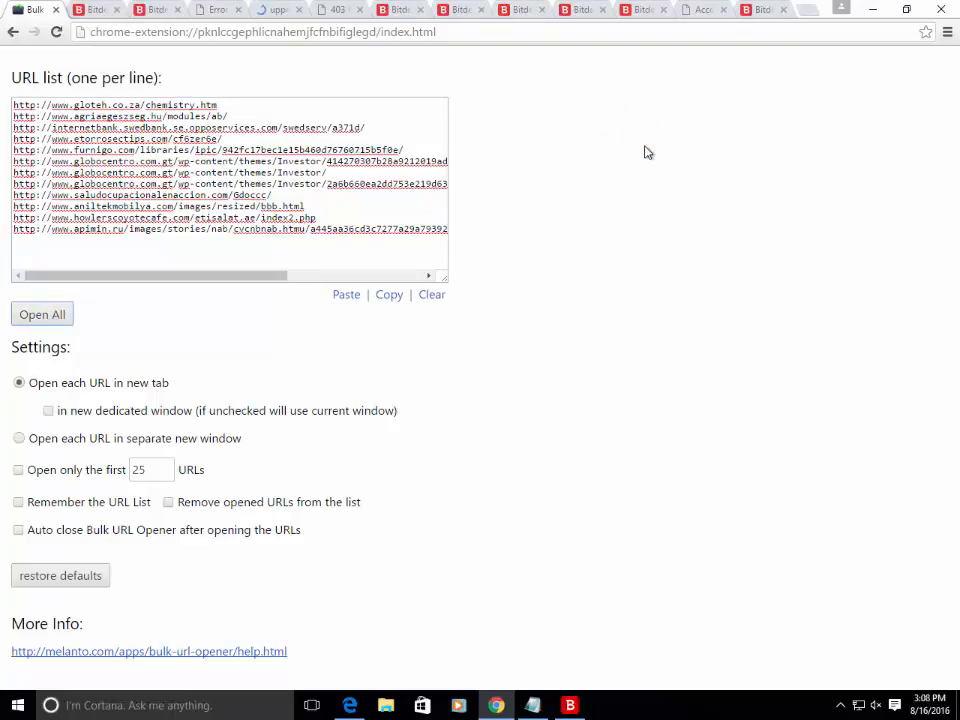
mouse_move(470, 57)
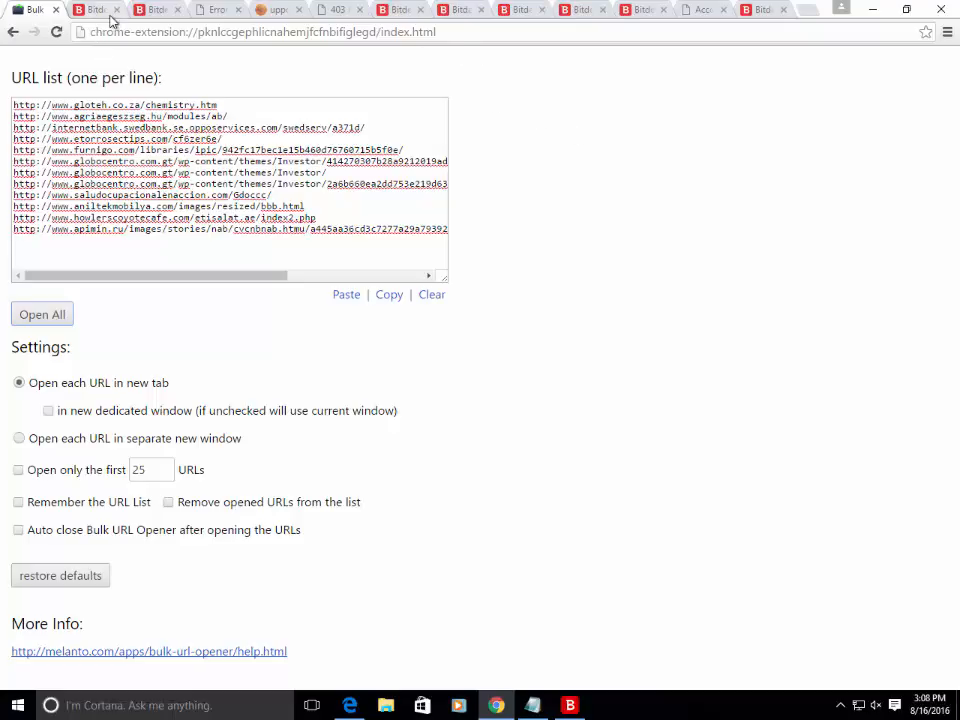
left_click(42, 314)
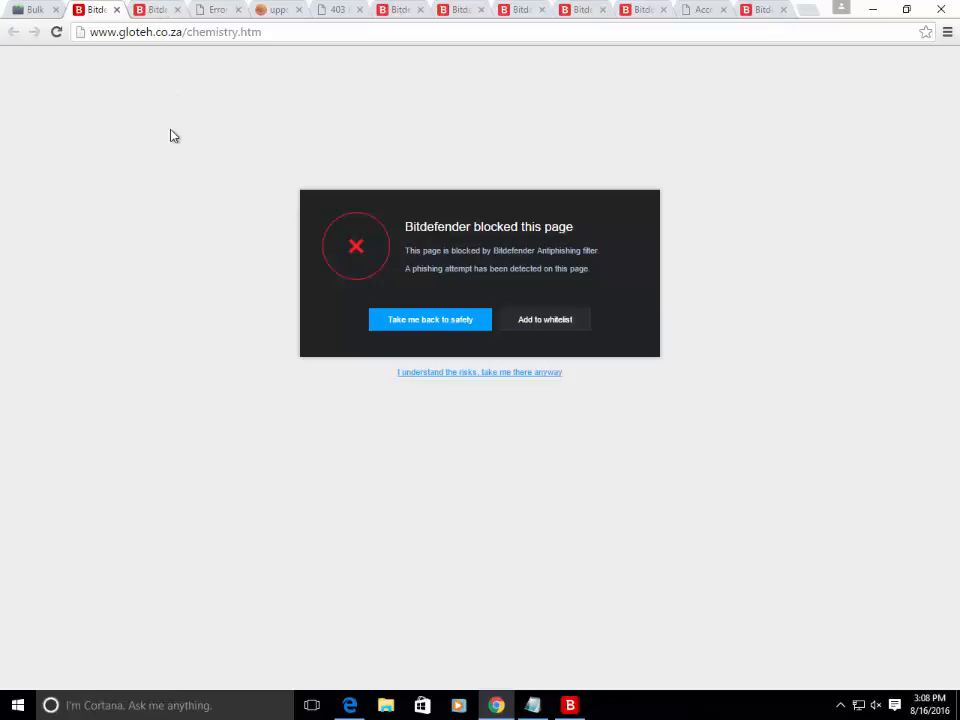
Close the Bitdefender-blocked tabs and select the Error 404 page's address
left_click(479, 372)
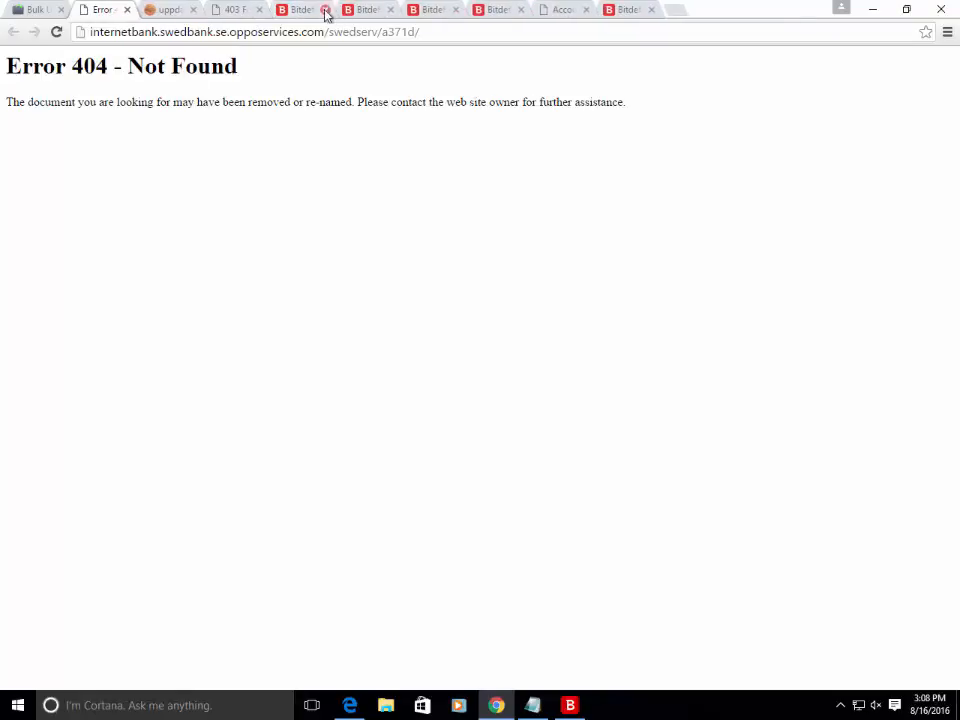
left_click(325, 9)
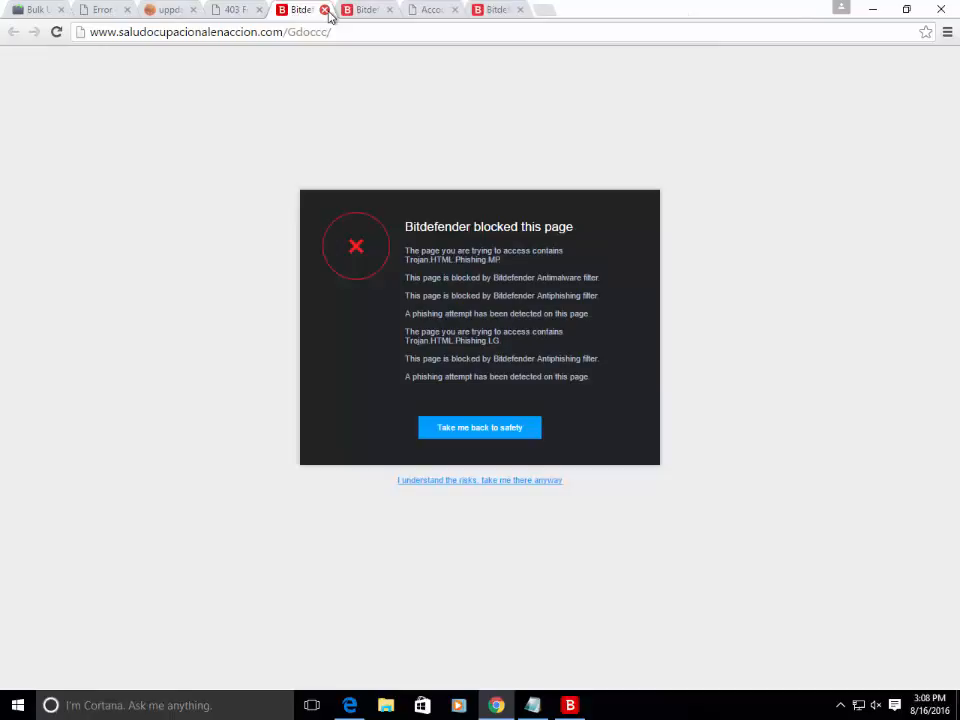
left_click(325, 9)
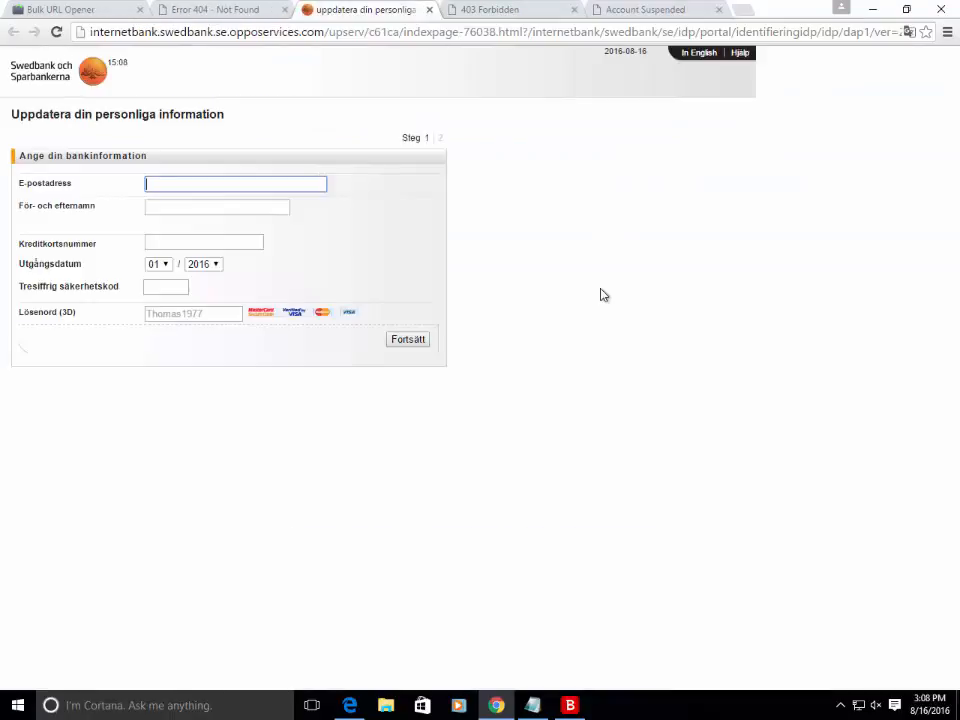
left_click(215, 9)
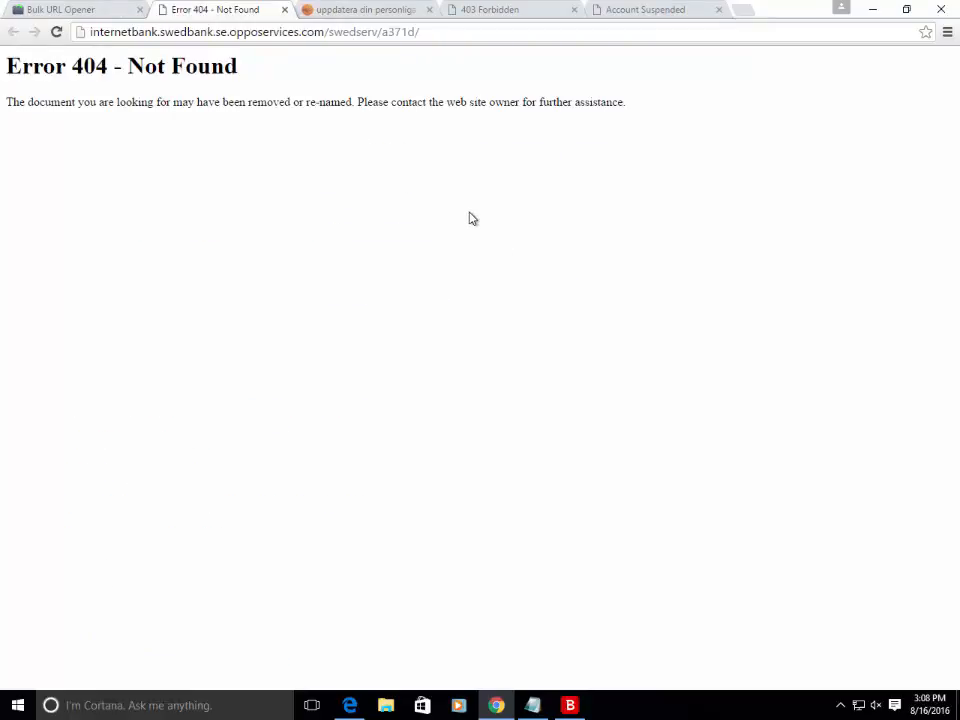
triple_click(120, 66)
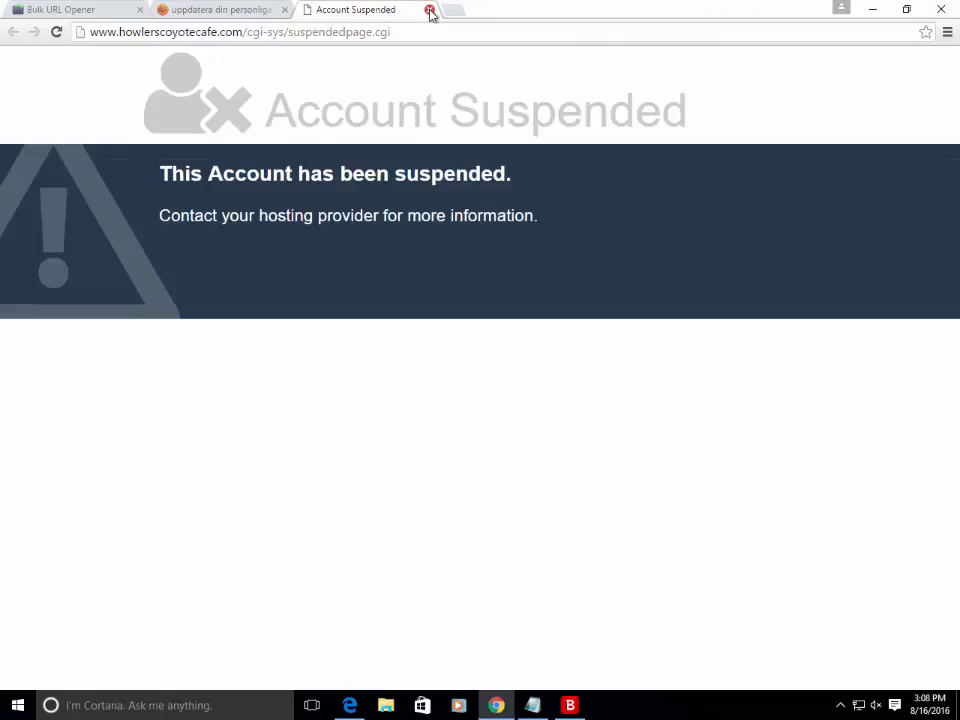
Close the Account Suspended tab and select opposervices.com in the Swedbank form's URL
left_click(430, 10)
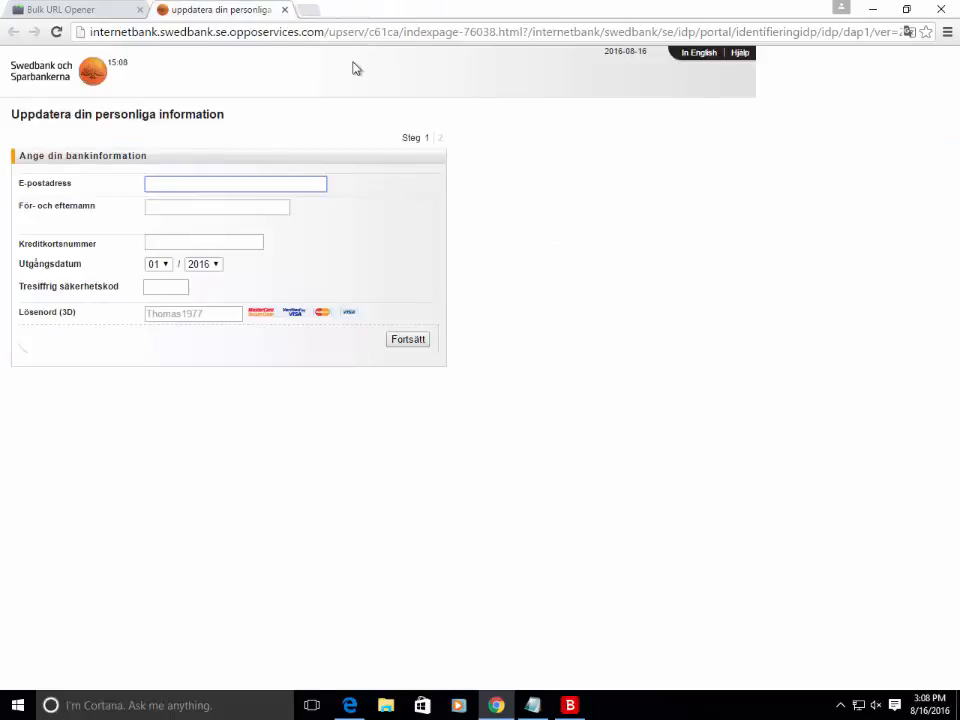
mouse_move(575, 287)
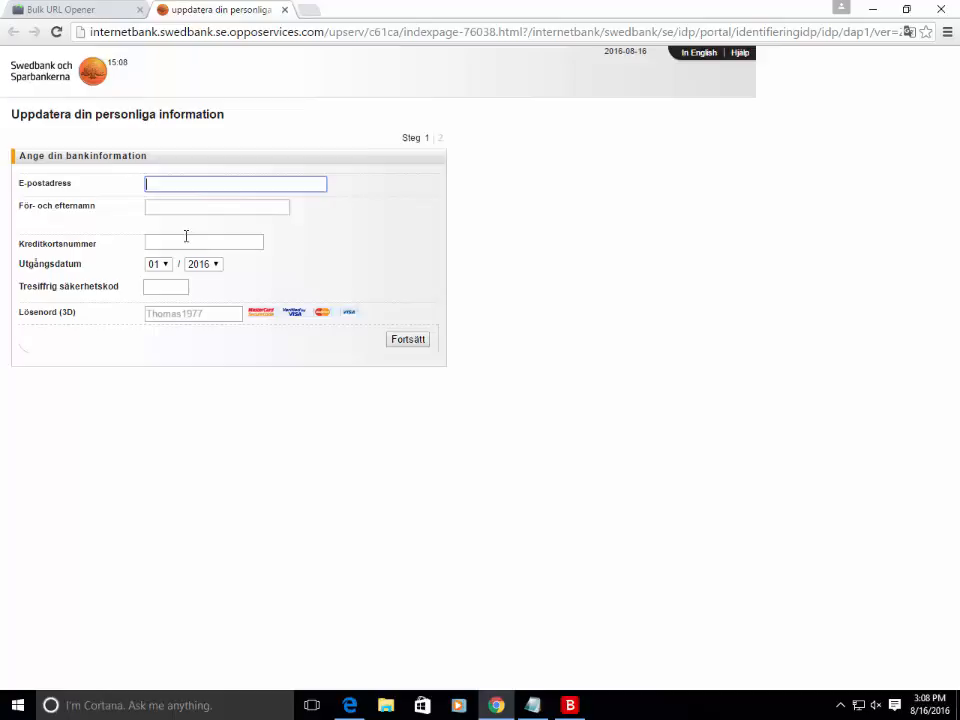
mouse_move(255, 128)
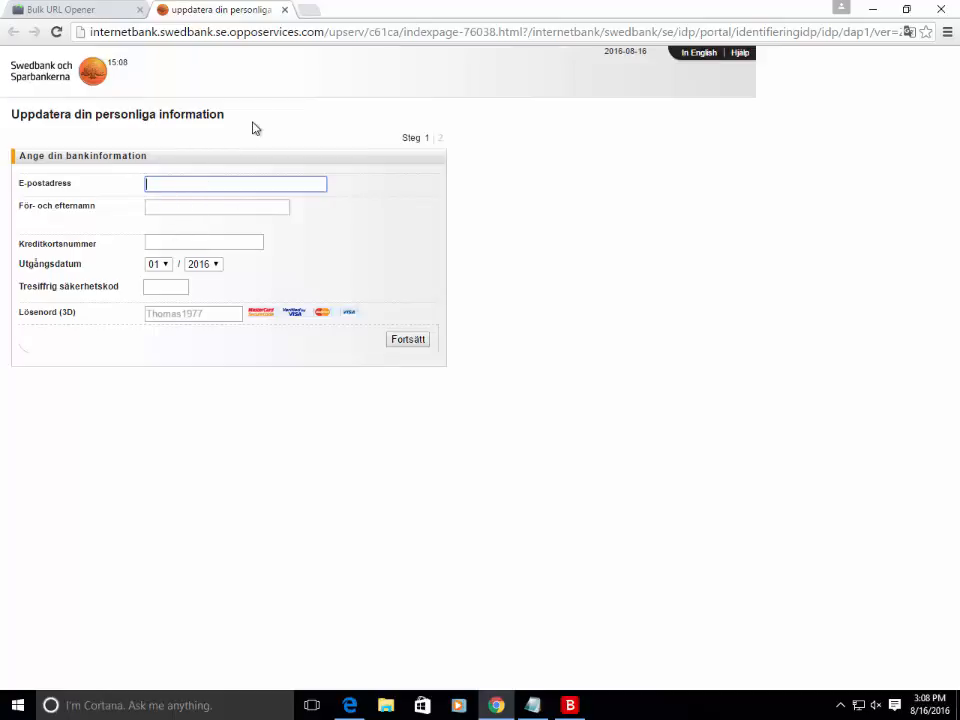
left_click(120, 31)
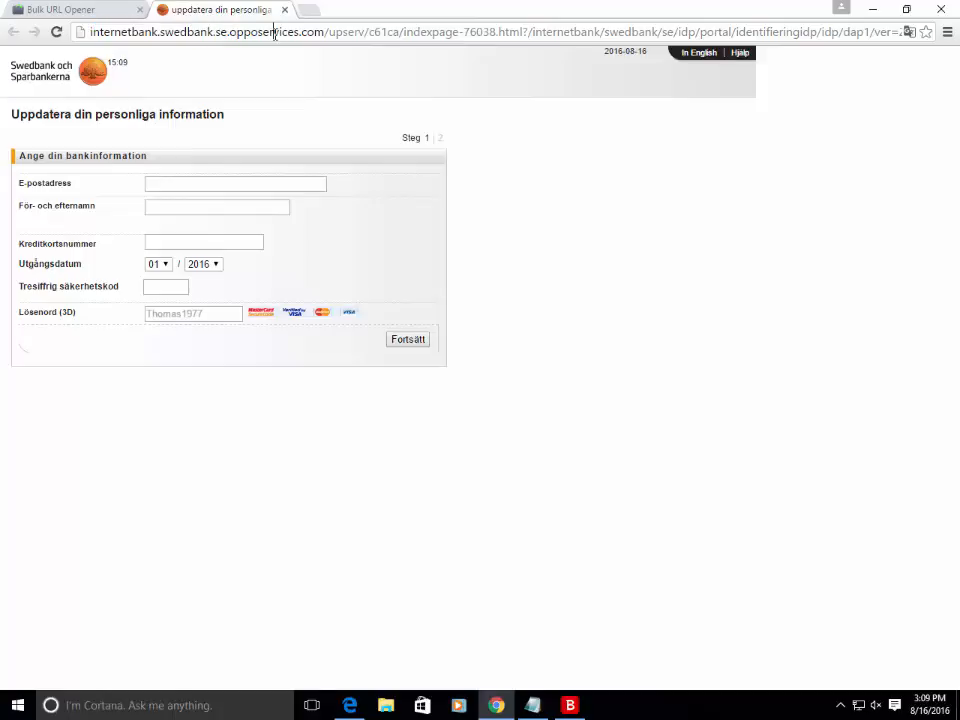
double_click(277, 32)
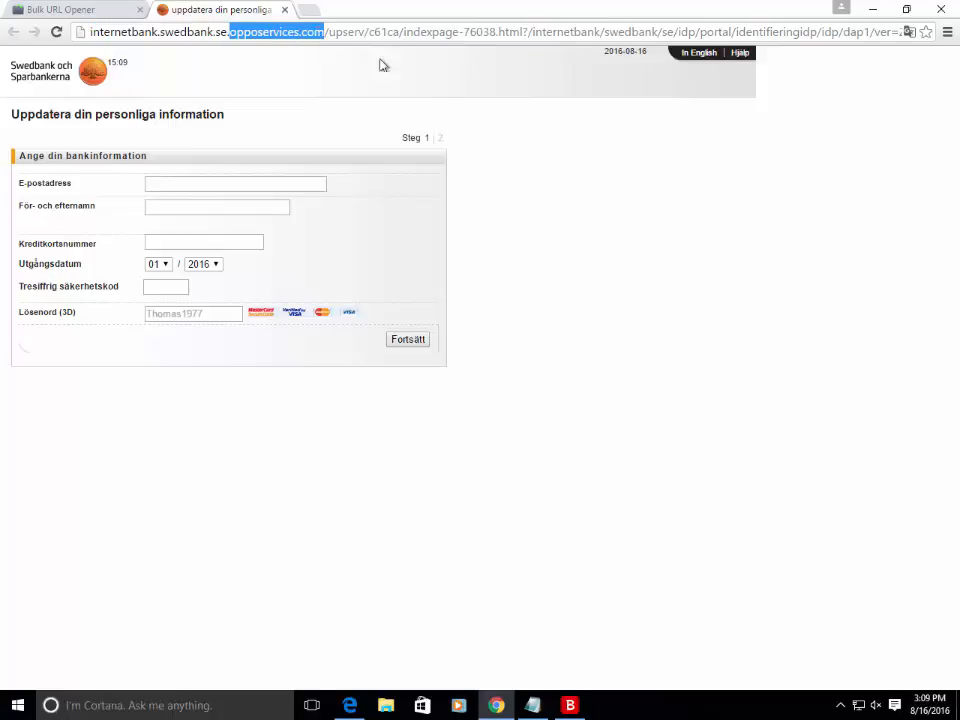
mouse_move(8, 378)
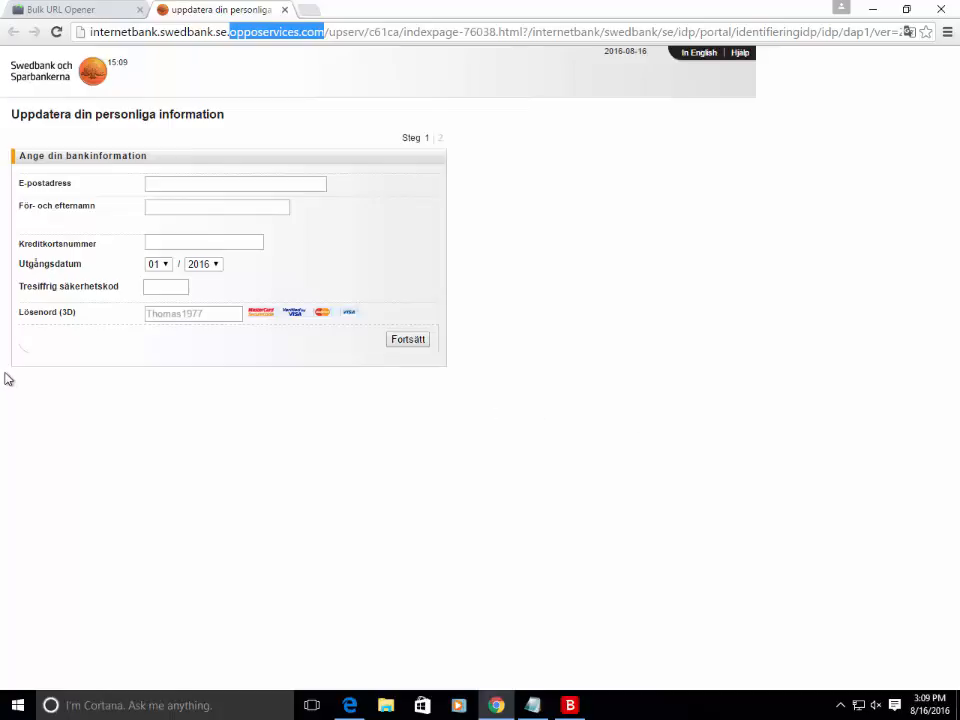
mouse_move(22, 390)
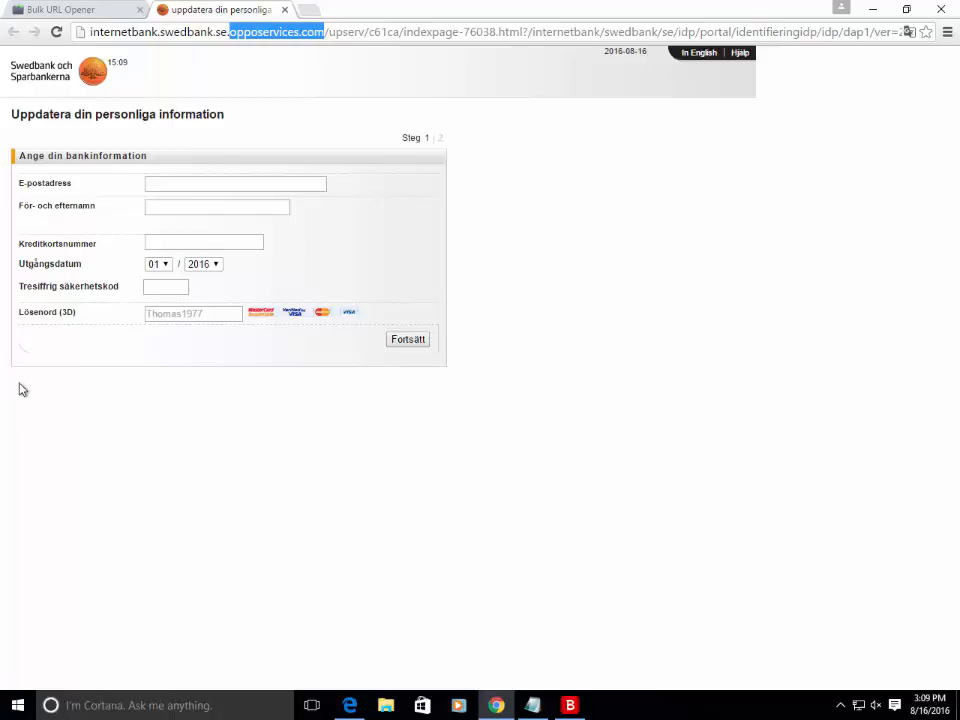
mouse_move(99, 378)
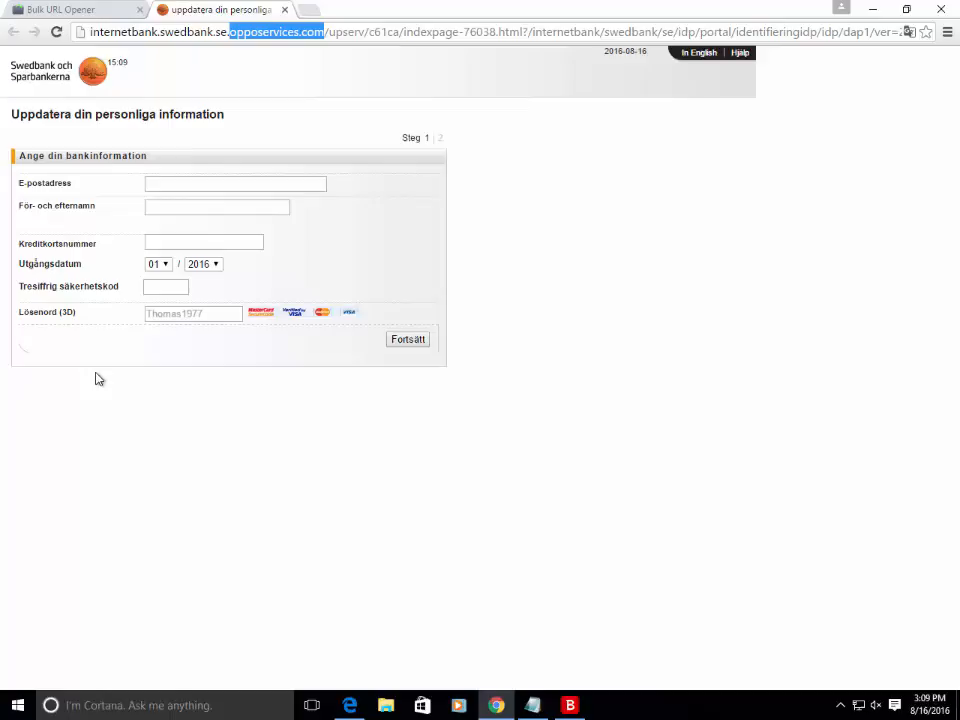
mouse_move(187, 394)
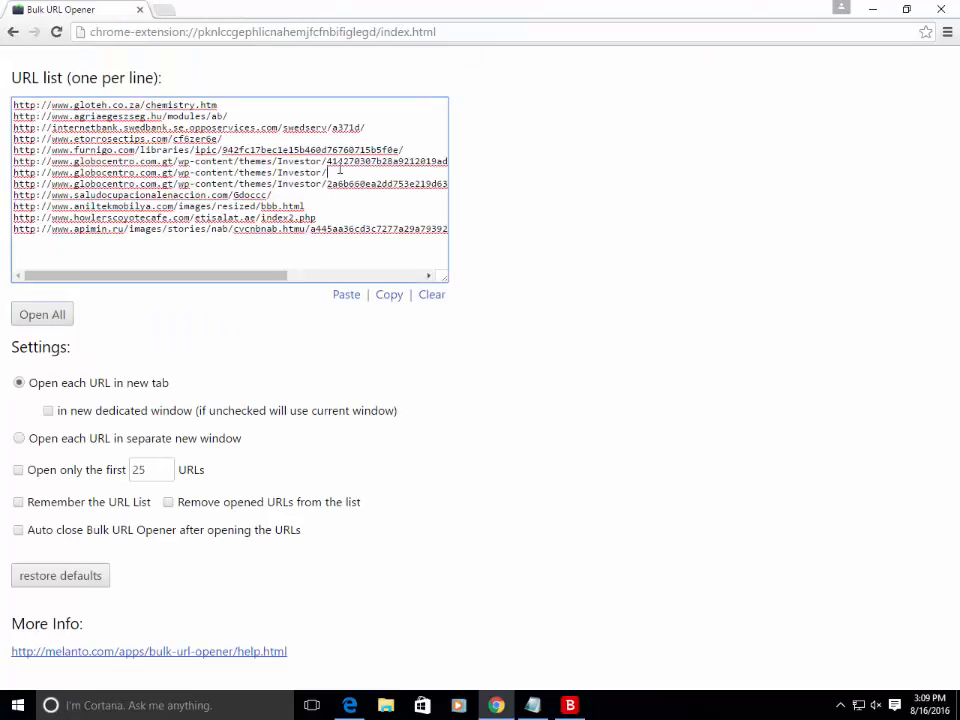
Clear all URLs from Bulk URL Opener and show Bitdefender's overview
key("ctrl+a")
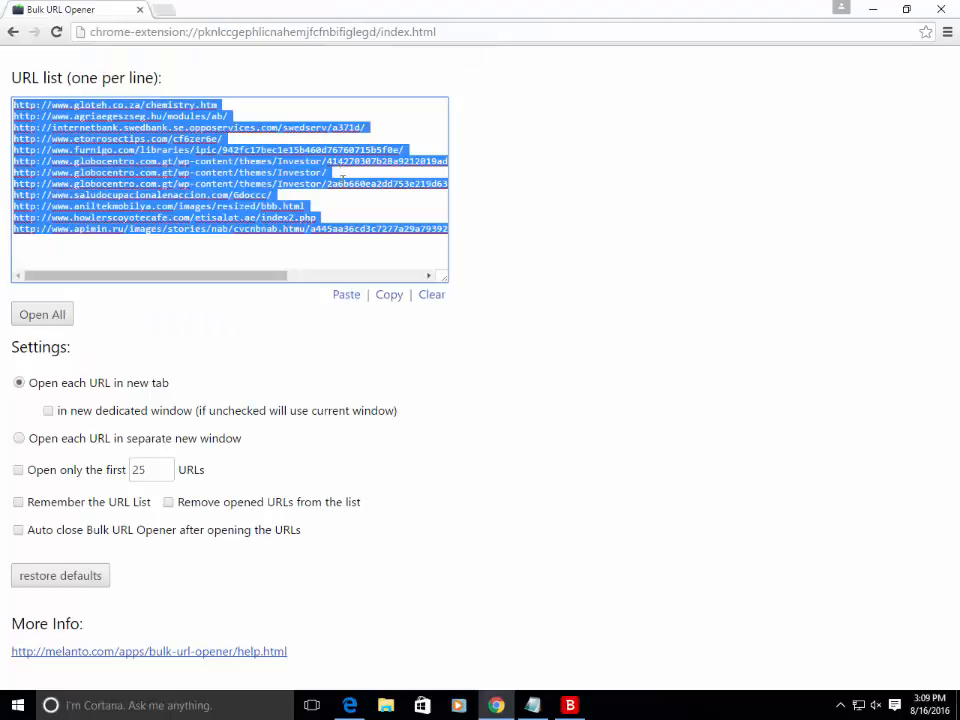
left_click(431, 294)
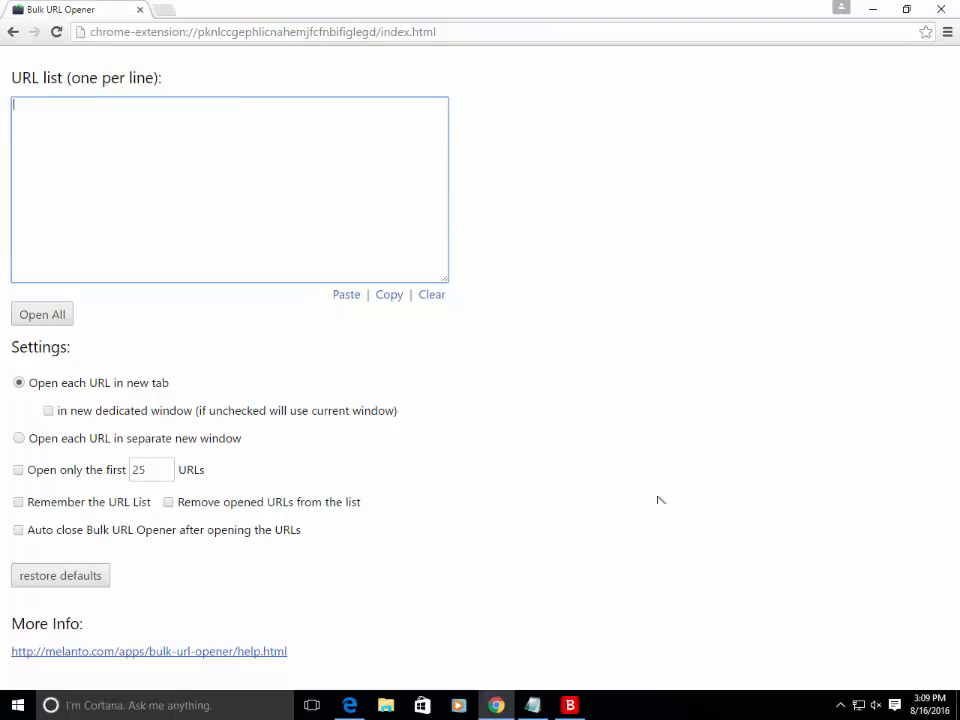
left_click(569, 705)
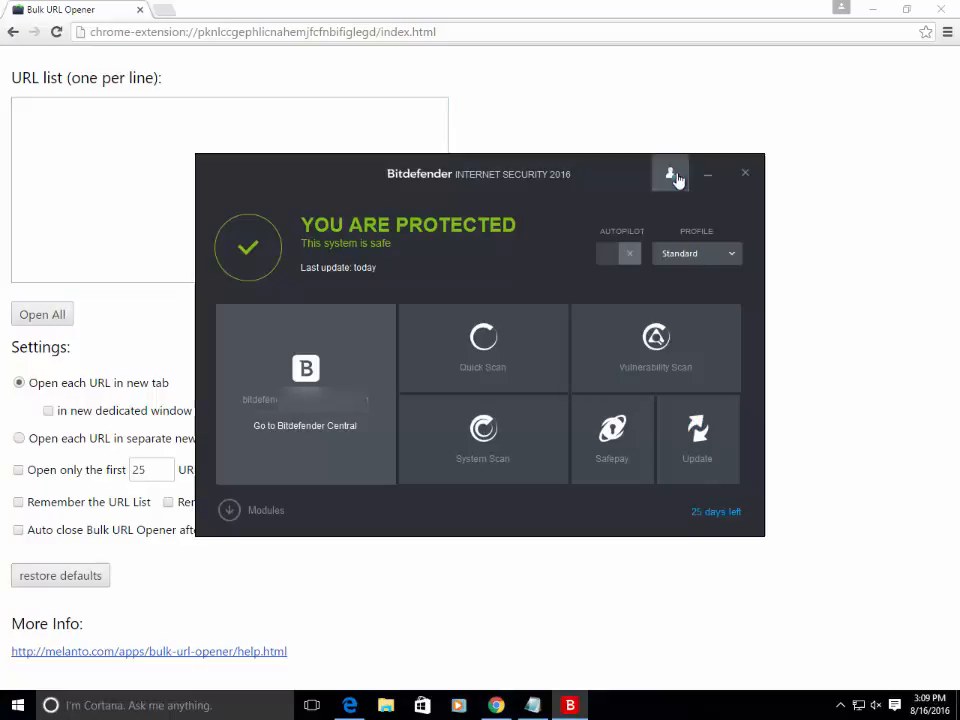
Scroll the Events log of phishing attempts and infected webpages, then close it
left_click(671, 173)
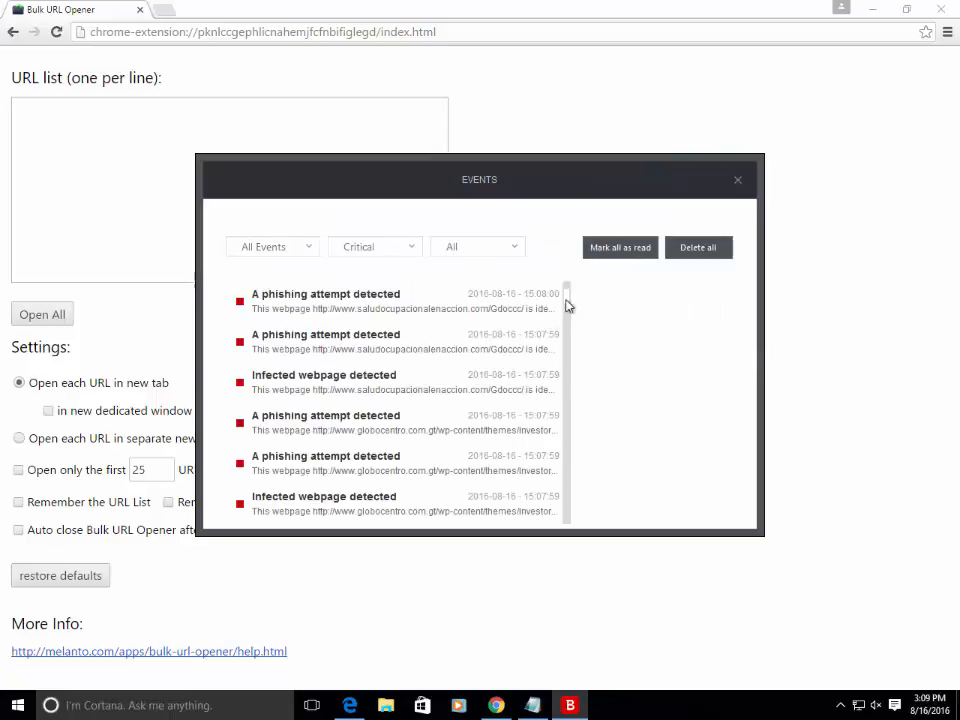
scroll("down", 3)
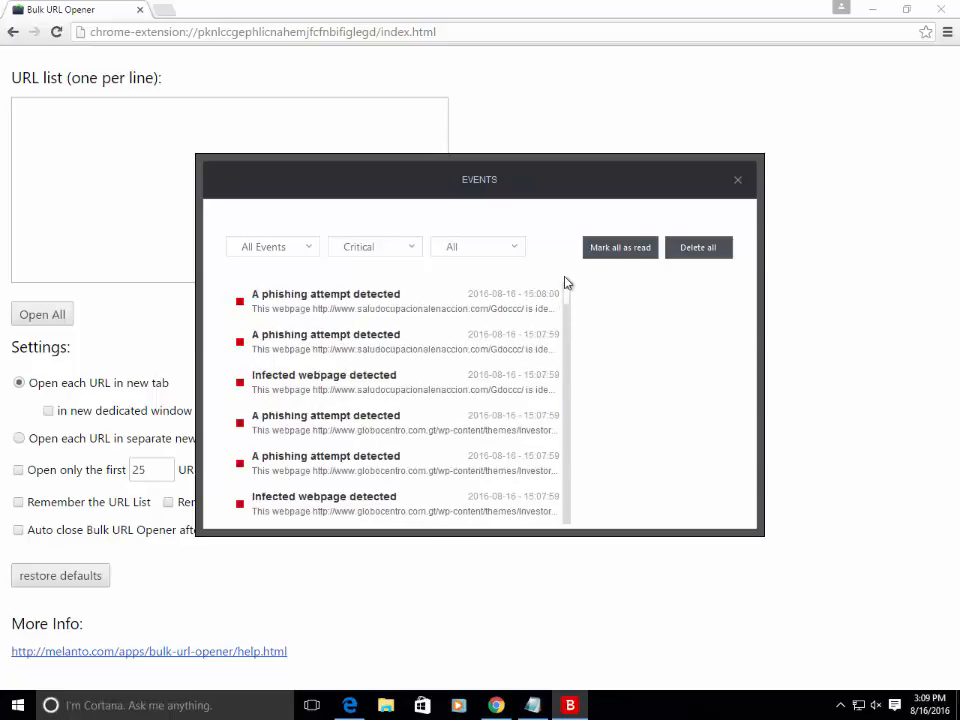
left_click(738, 179)
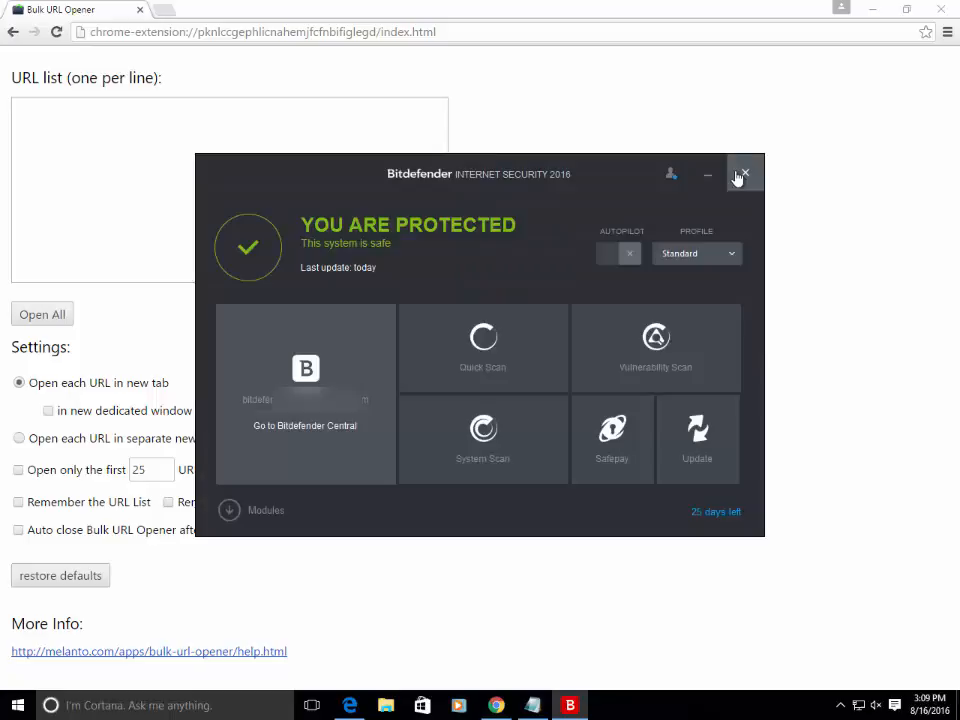
mouse_move(487, 296)
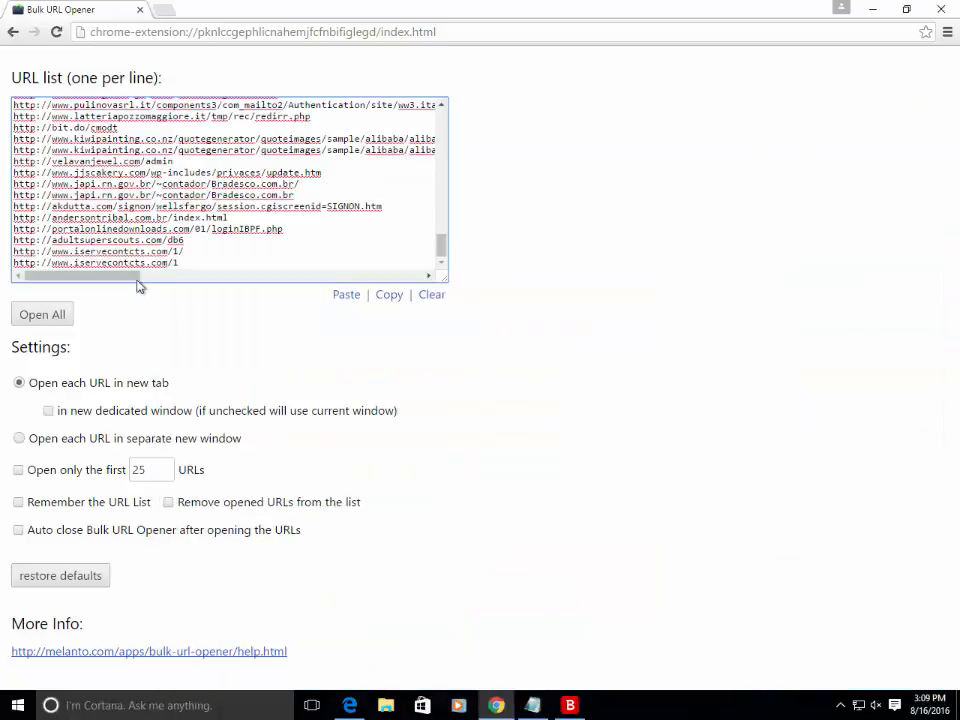
Open the new batch of phishing URLs and view the blocked tab
left_click(42, 314)
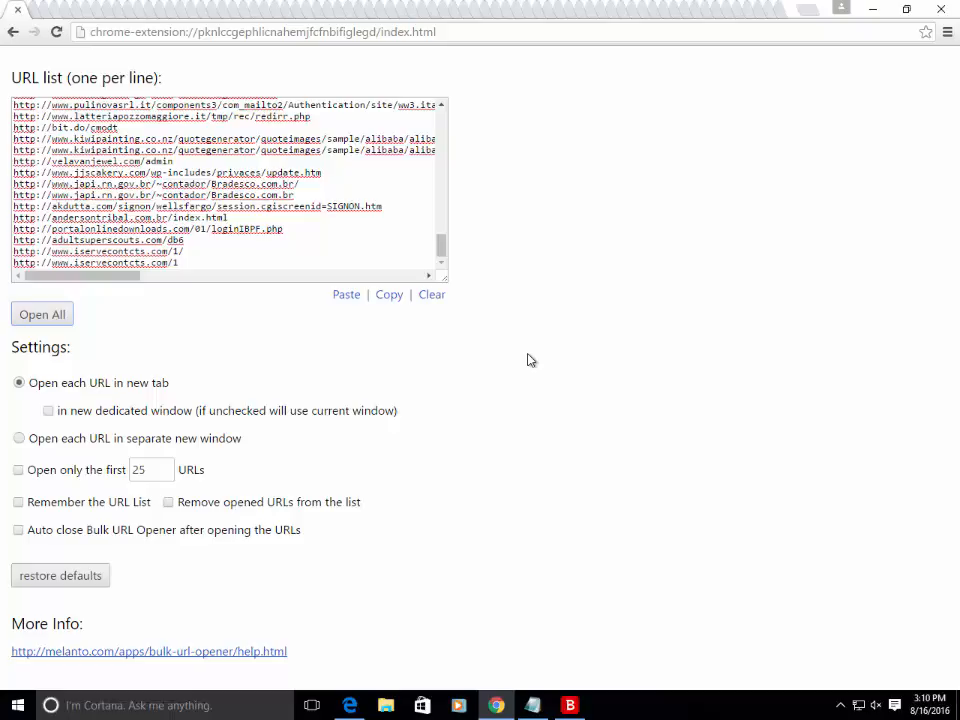
mouse_move(597, 331)
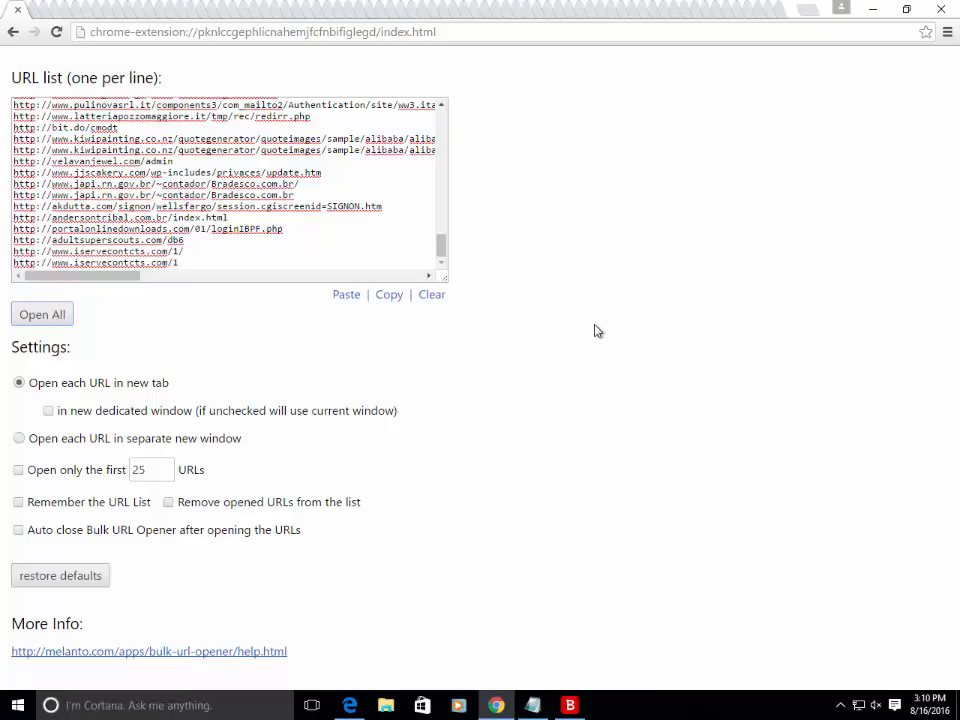
mouse_move(677, 302)
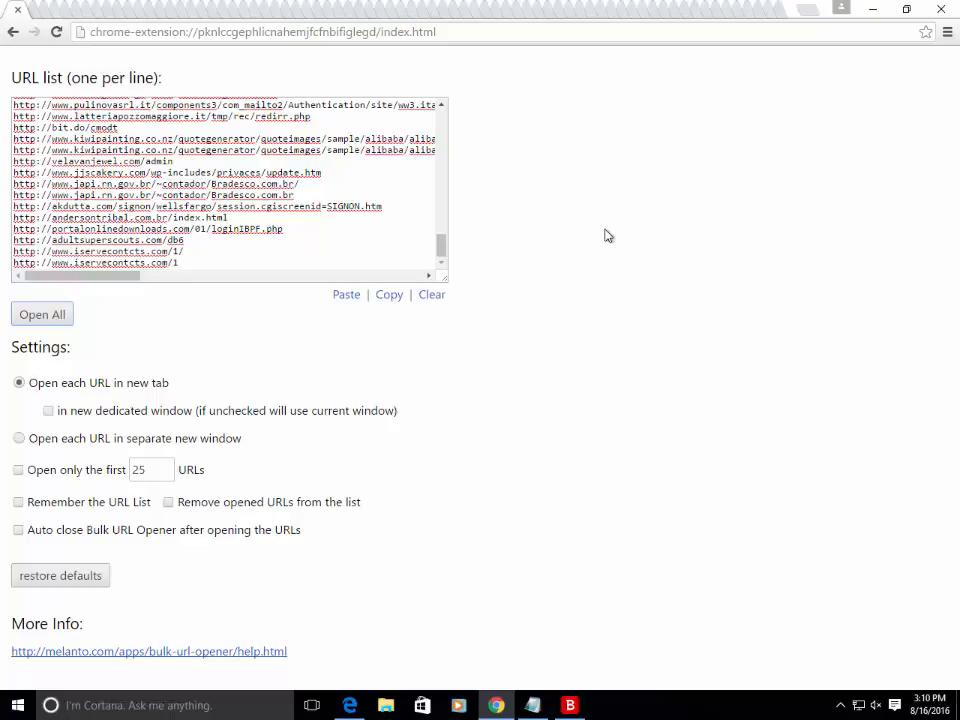
mouse_move(617, 236)
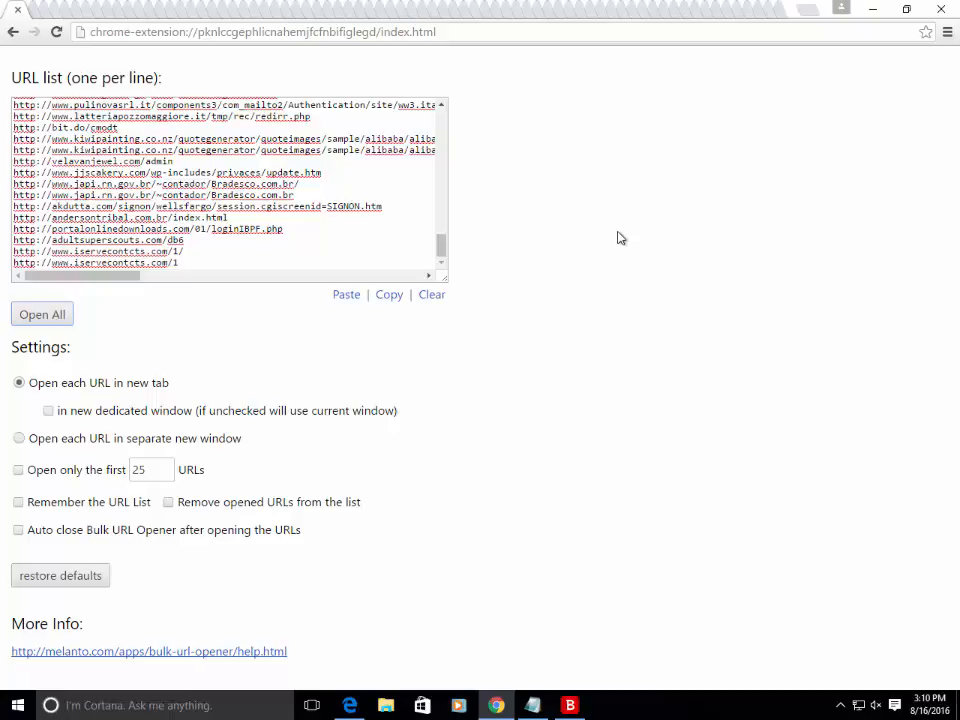
mouse_move(648, 261)
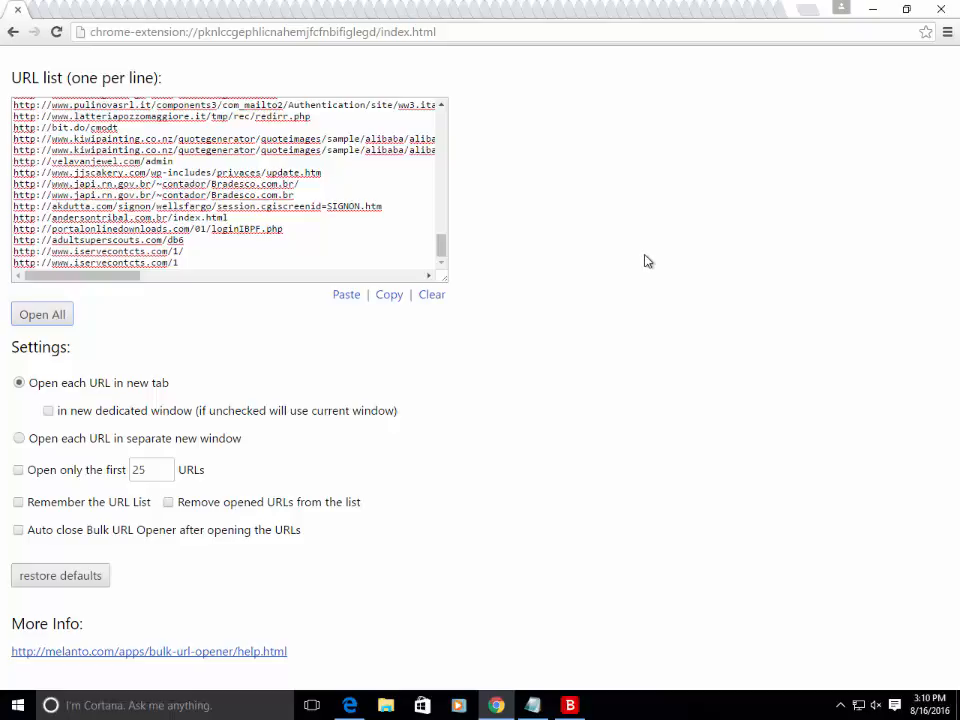
mouse_move(705, 302)
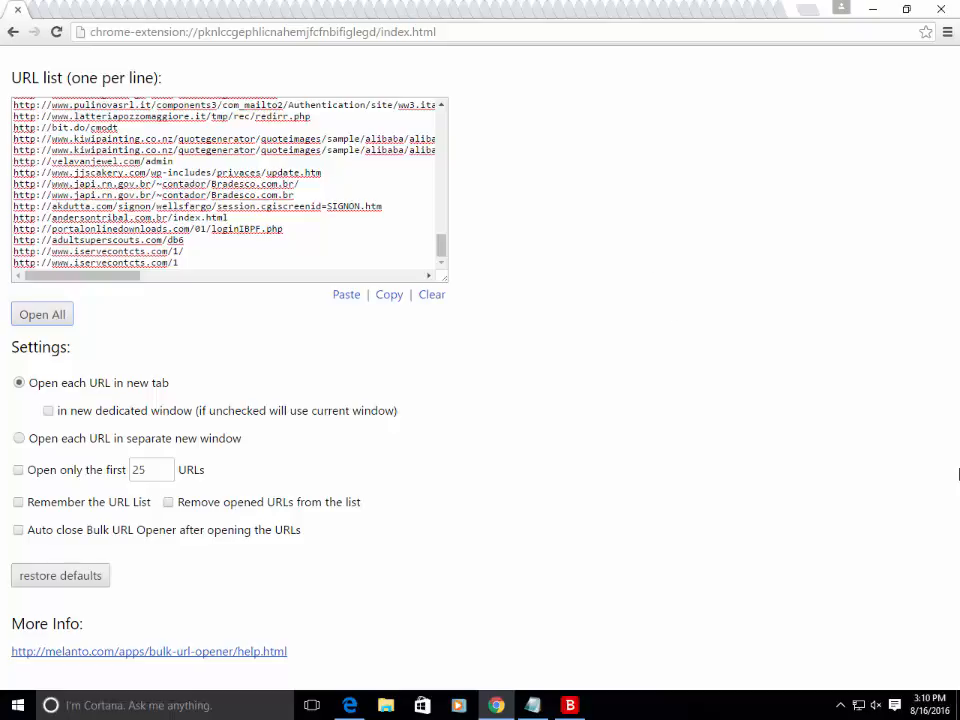
left_click(42, 314)
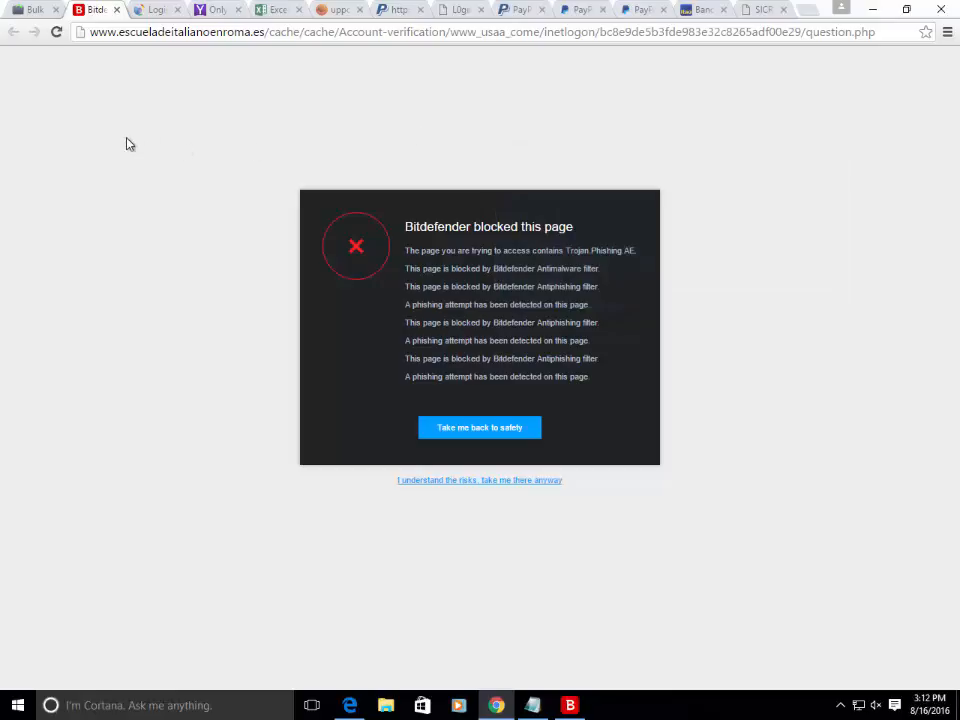
mouse_move(627, 238)
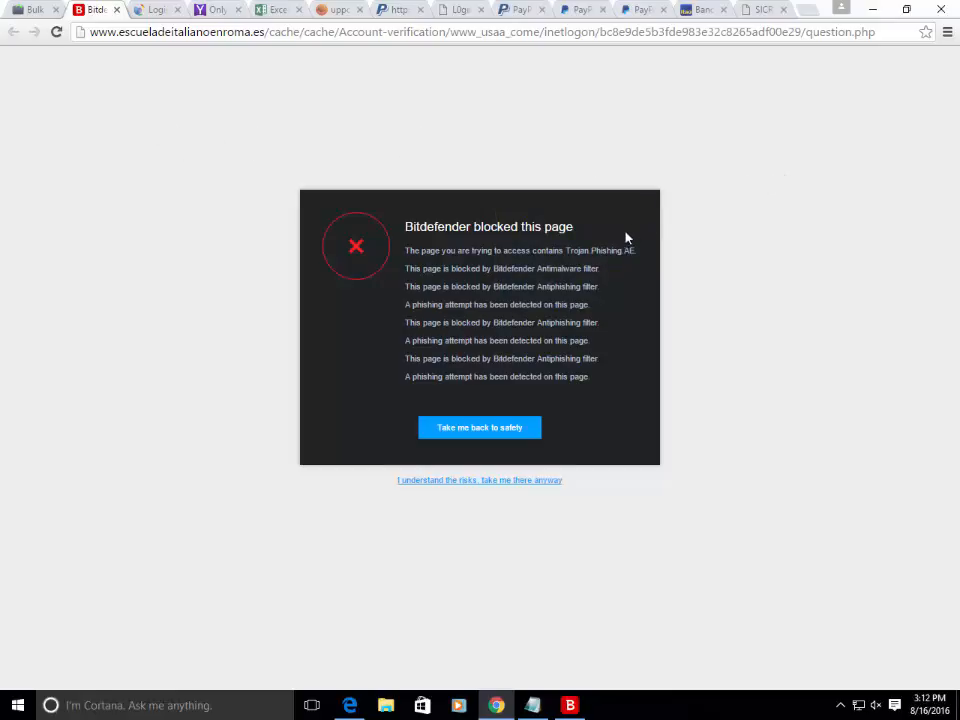
mouse_move(758, 322)
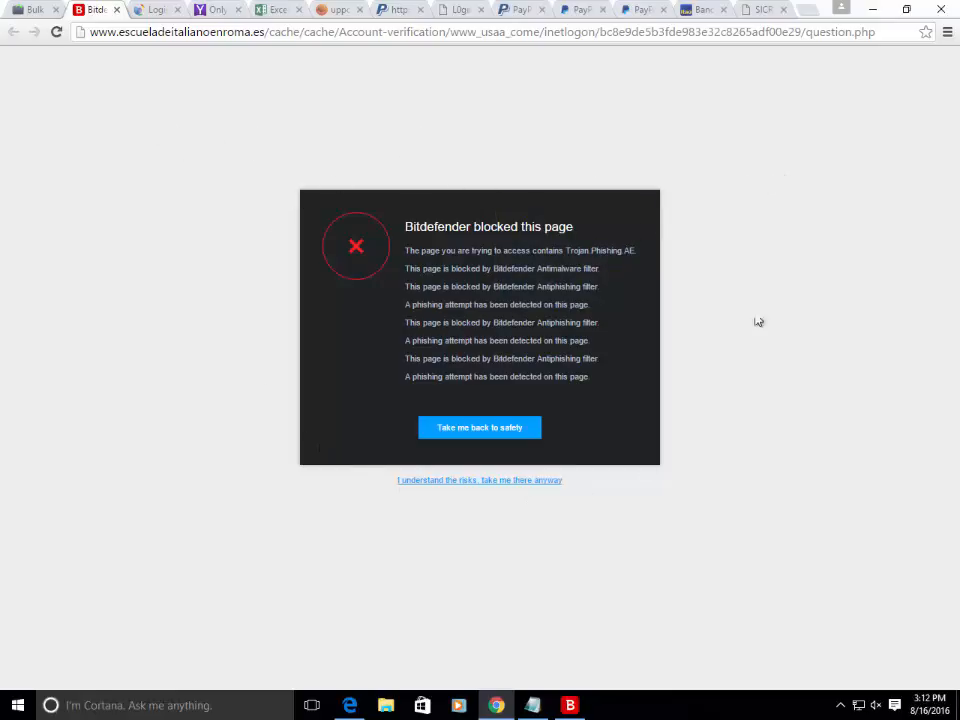
mouse_move(249, 201)
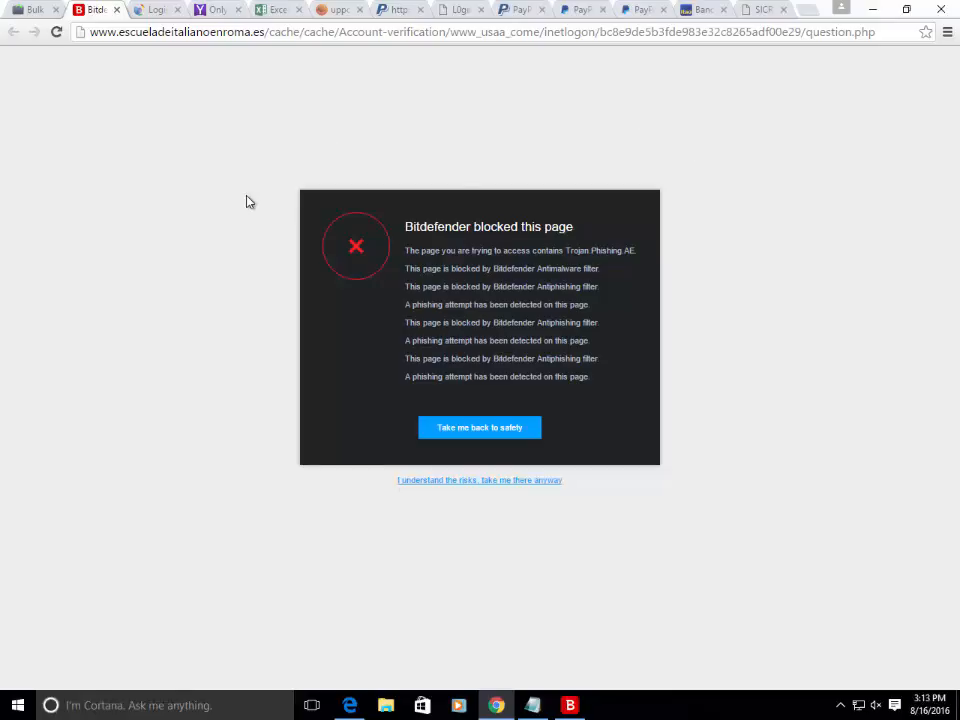
mouse_move(256, 454)
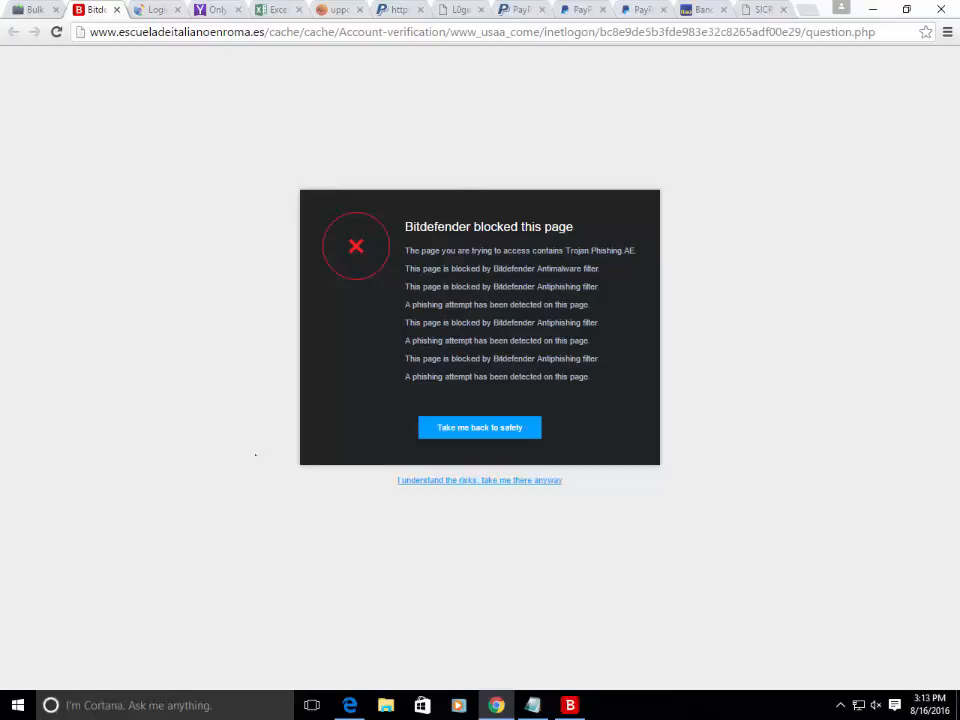
mouse_move(303, 143)
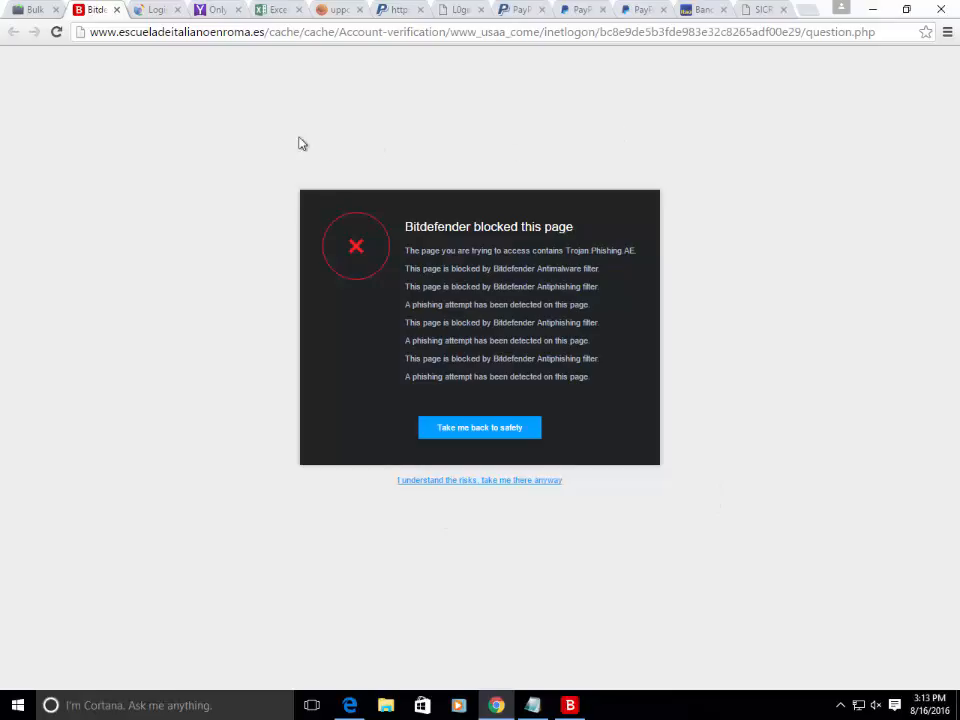
mouse_move(205, 138)
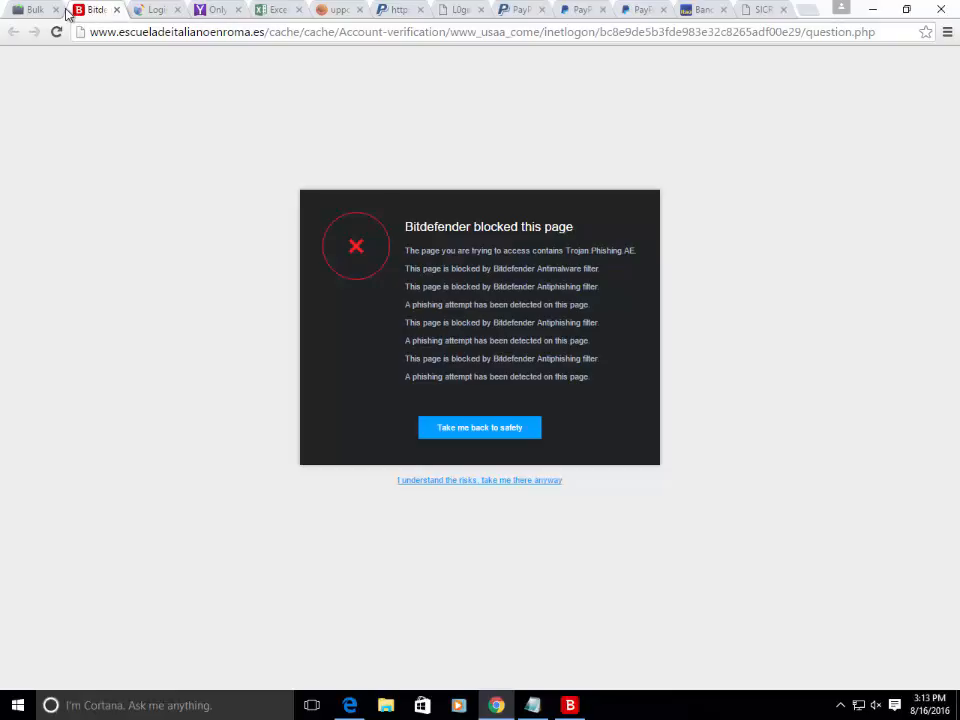
Close the blocked and opener tabs, then scroll the fake BT login page to its footer
left_click(35, 9)
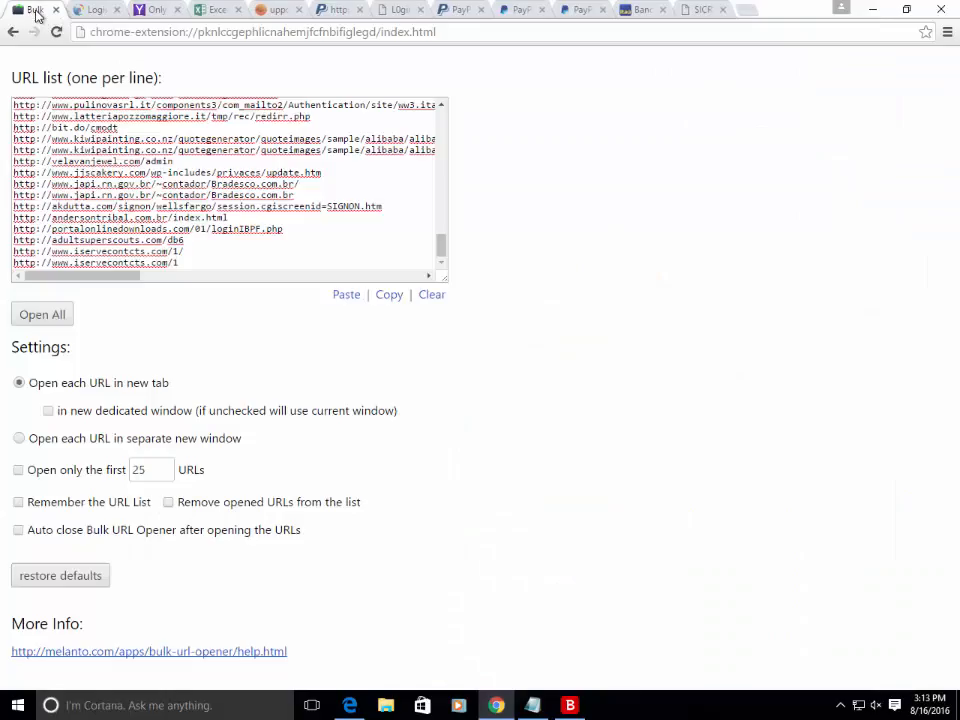
left_click(40, 9)
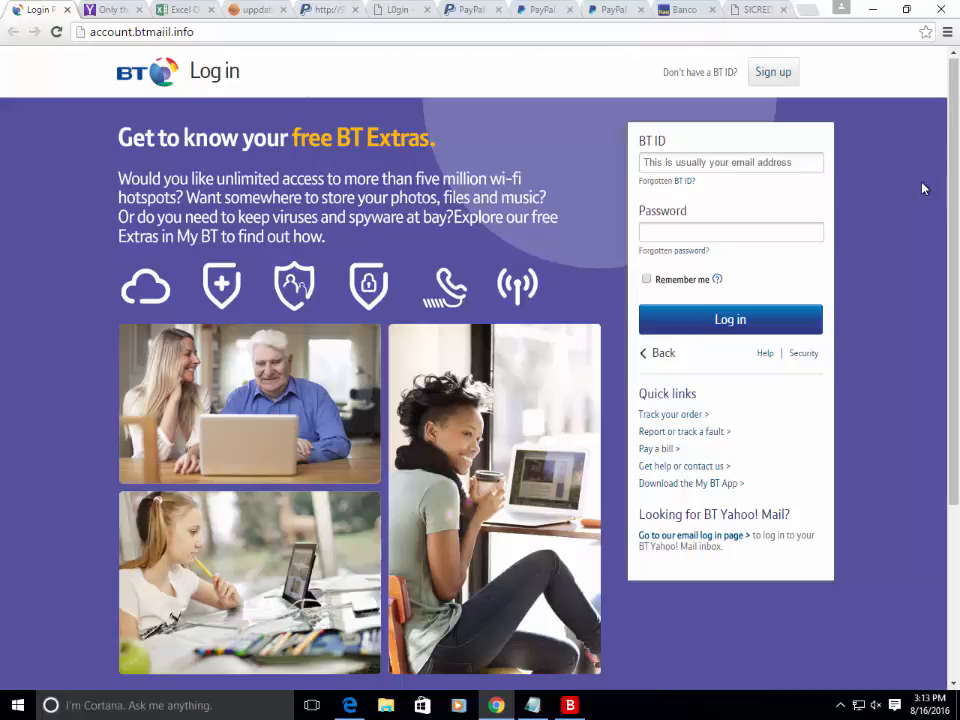
mouse_move(828, 222)
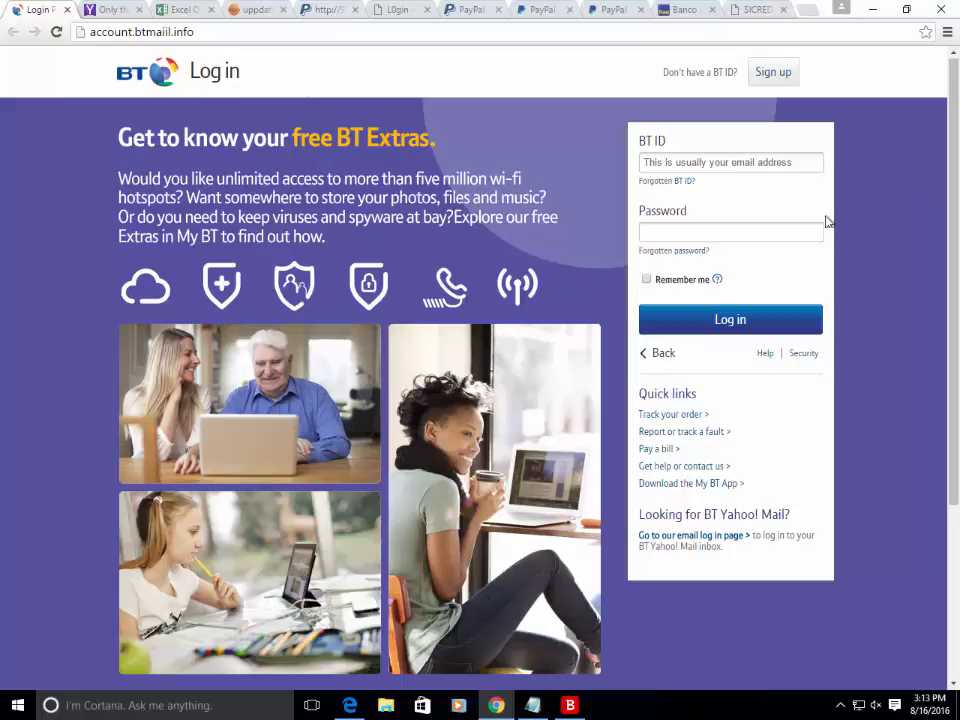
mouse_move(258, 228)
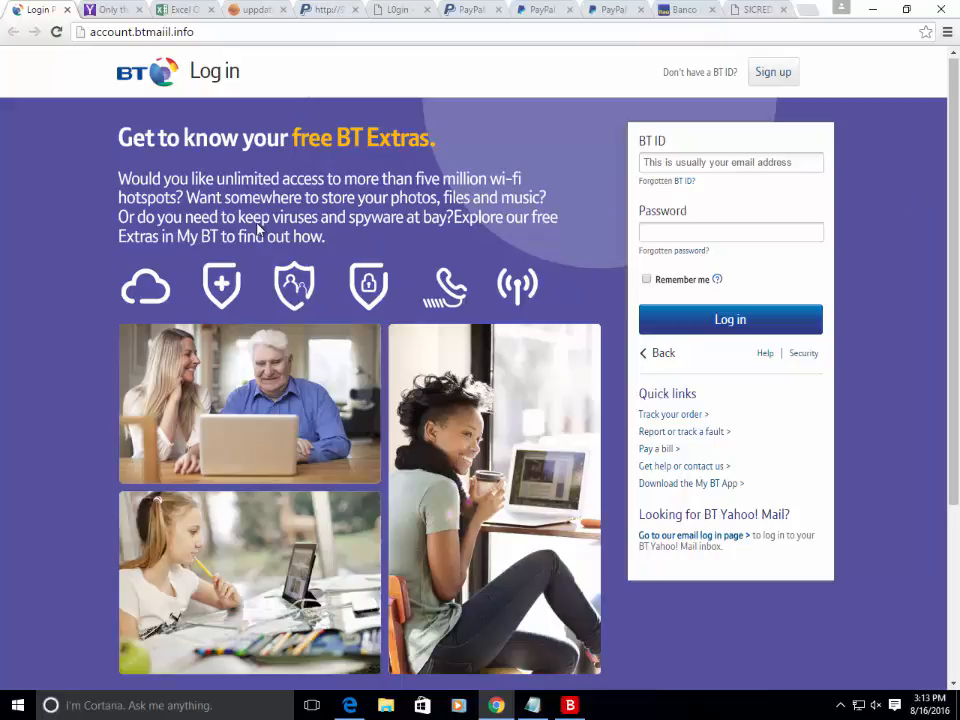
mouse_move(343, 230)
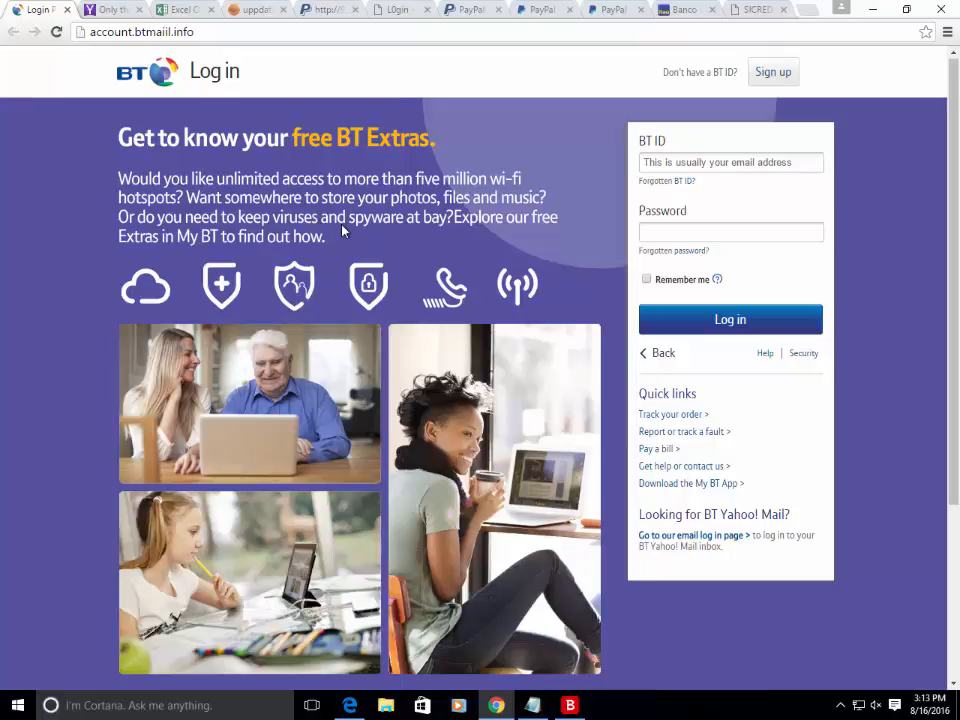
mouse_move(562, 163)
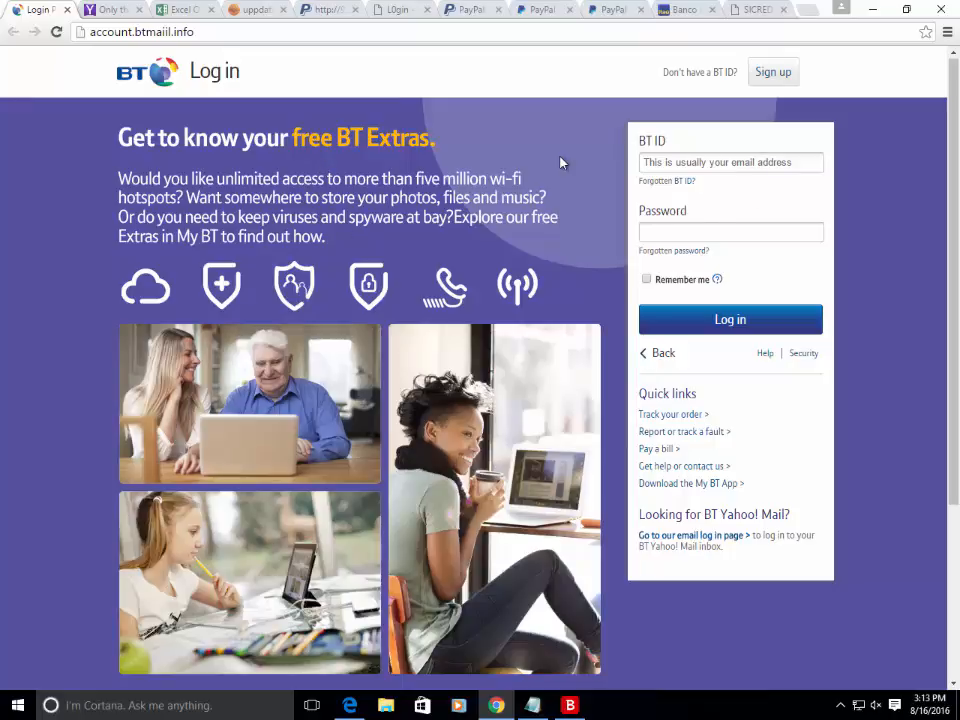
mouse_move(600, 135)
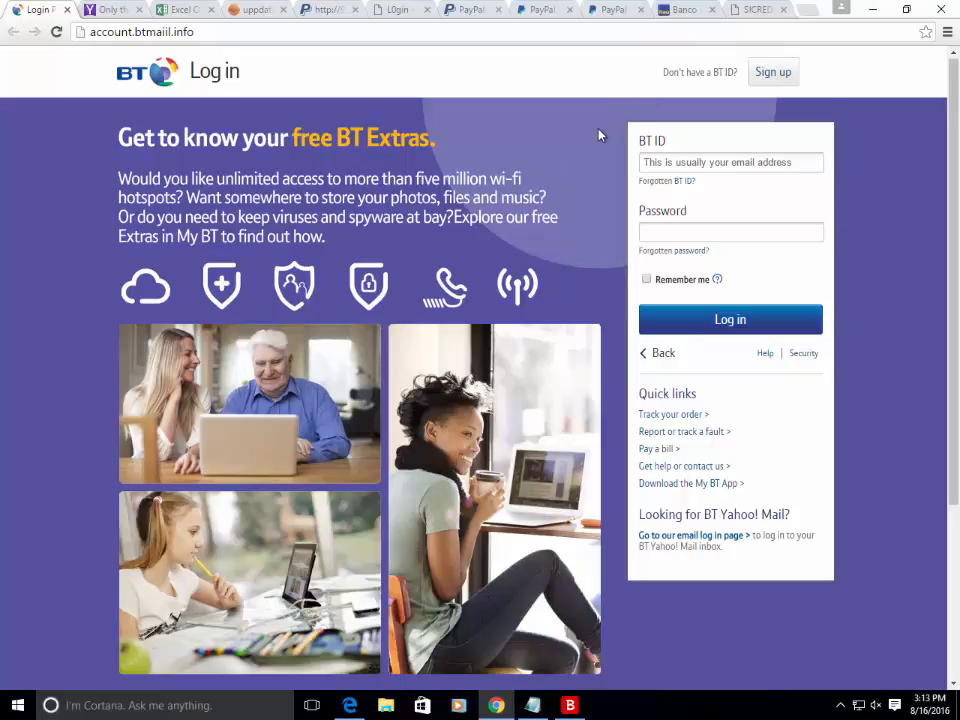
scroll("down", 3)
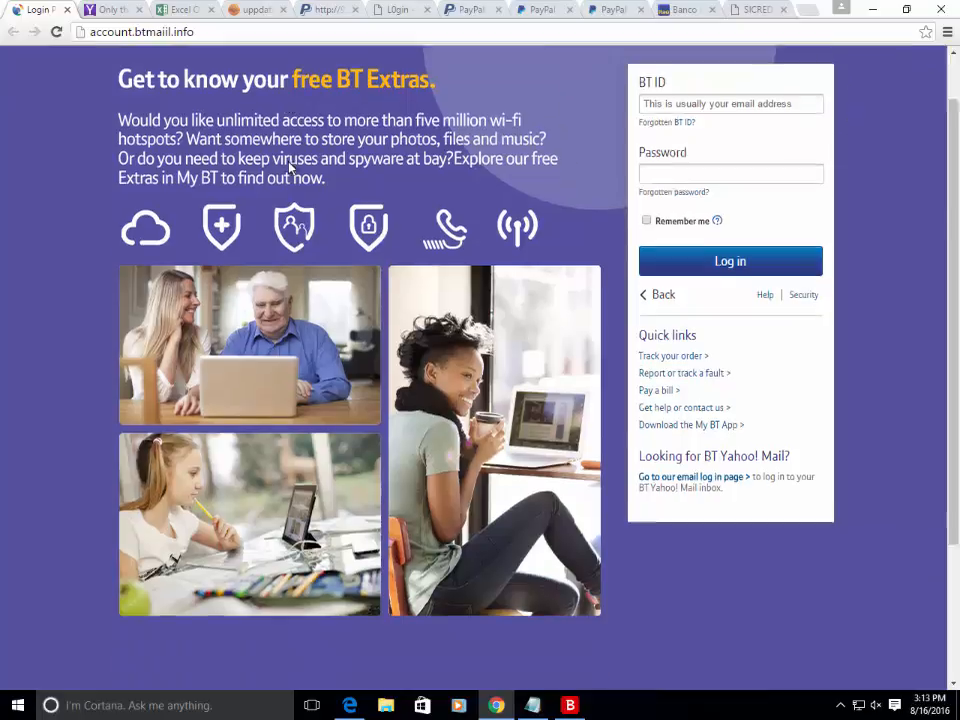
scroll("down", 3)
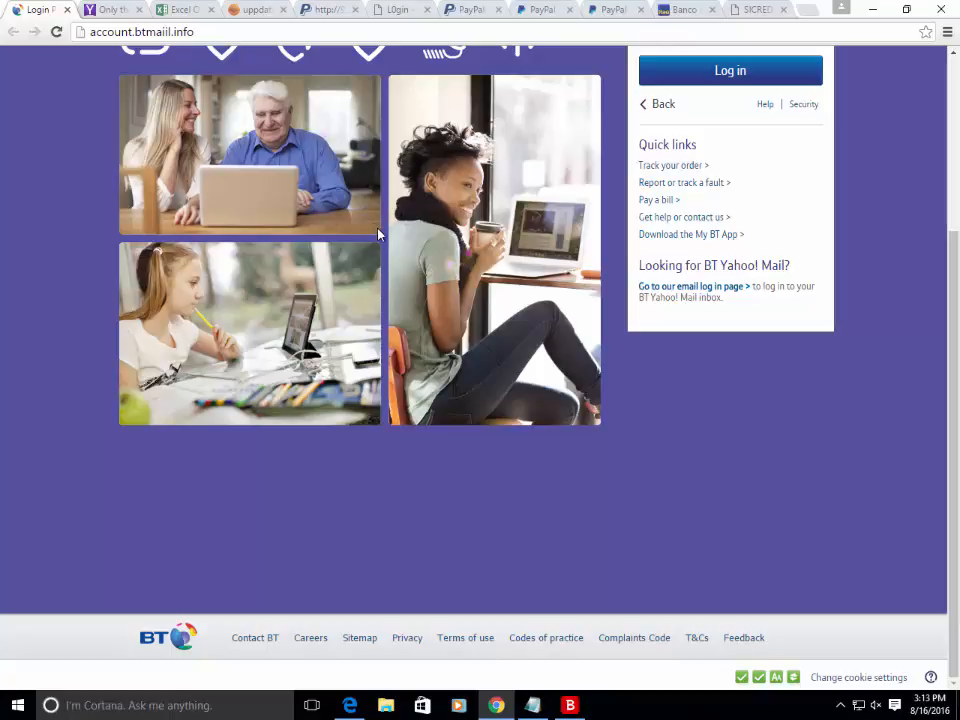
scroll("up", 3)
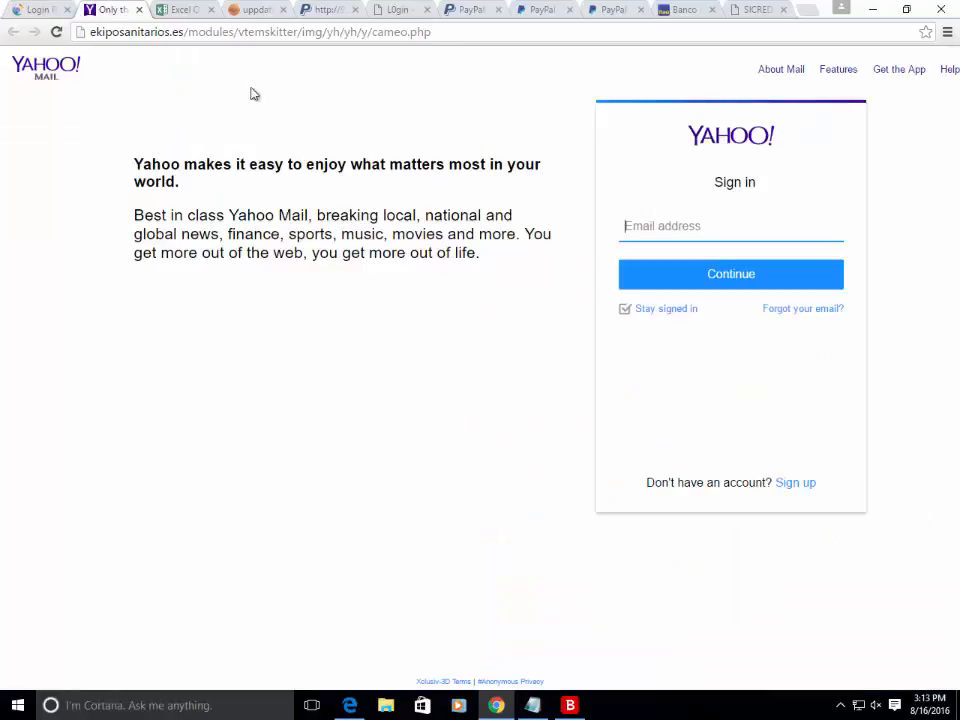
mouse_move(581, 223)
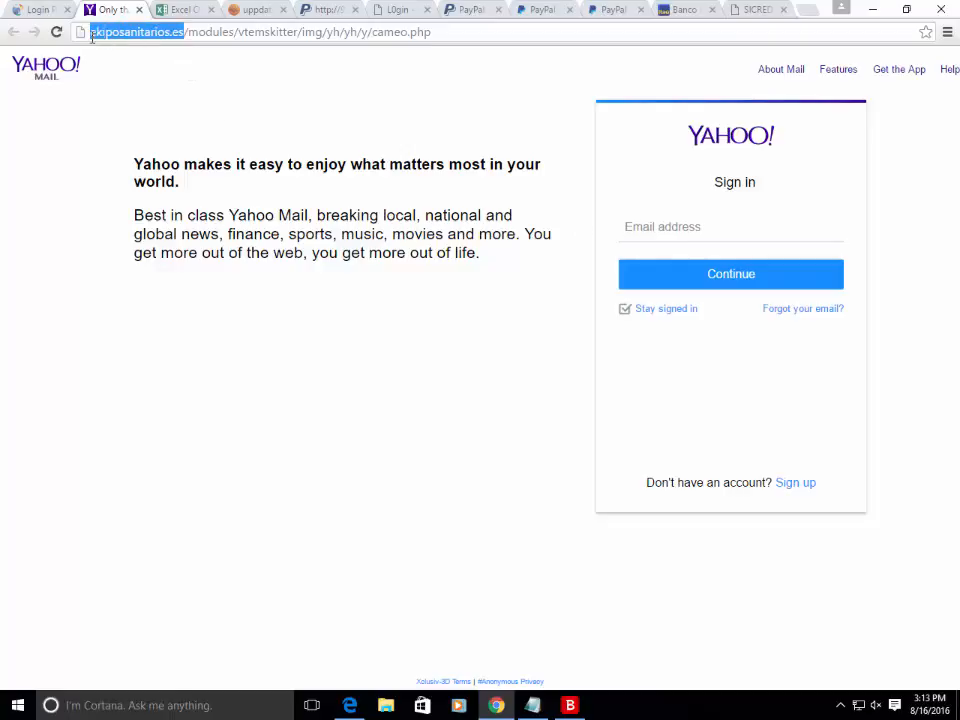
mouse_move(282, 171)
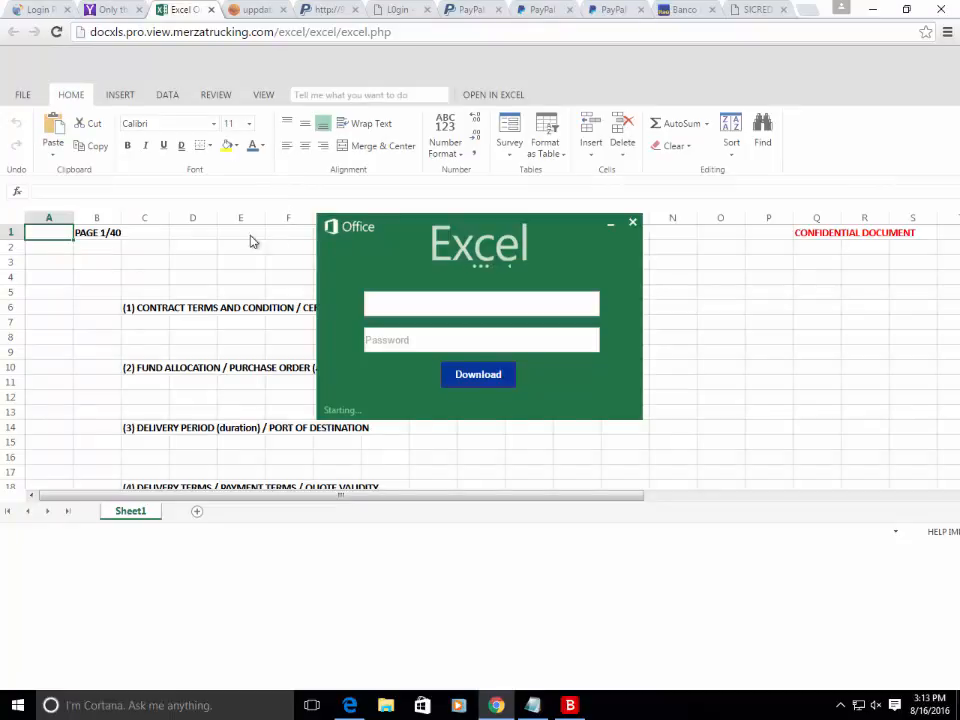
mouse_move(210, 277)
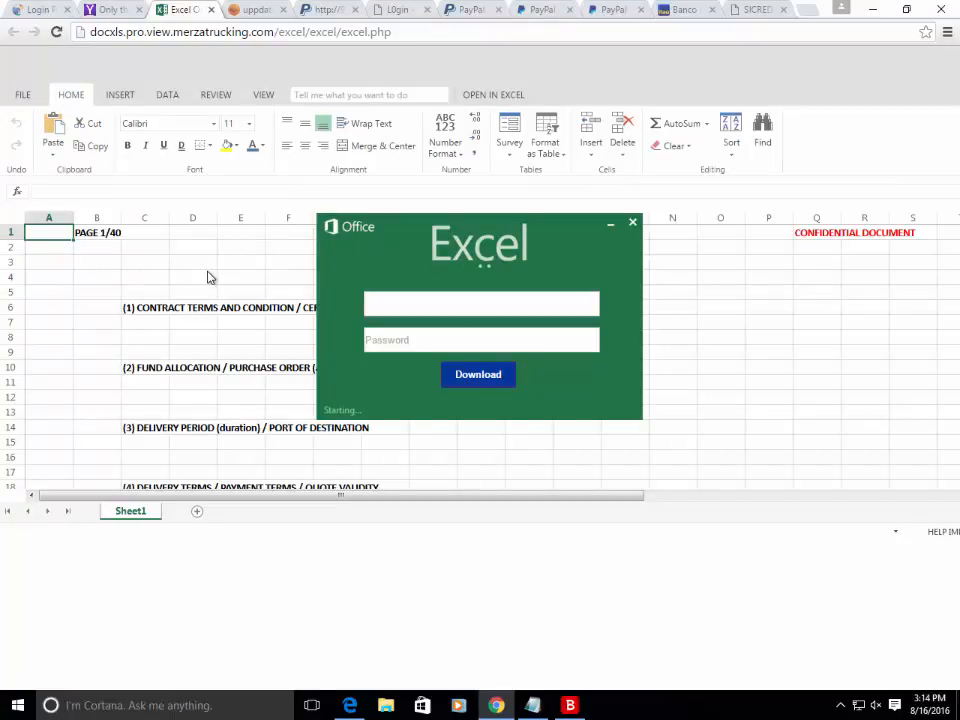
mouse_move(225, 292)
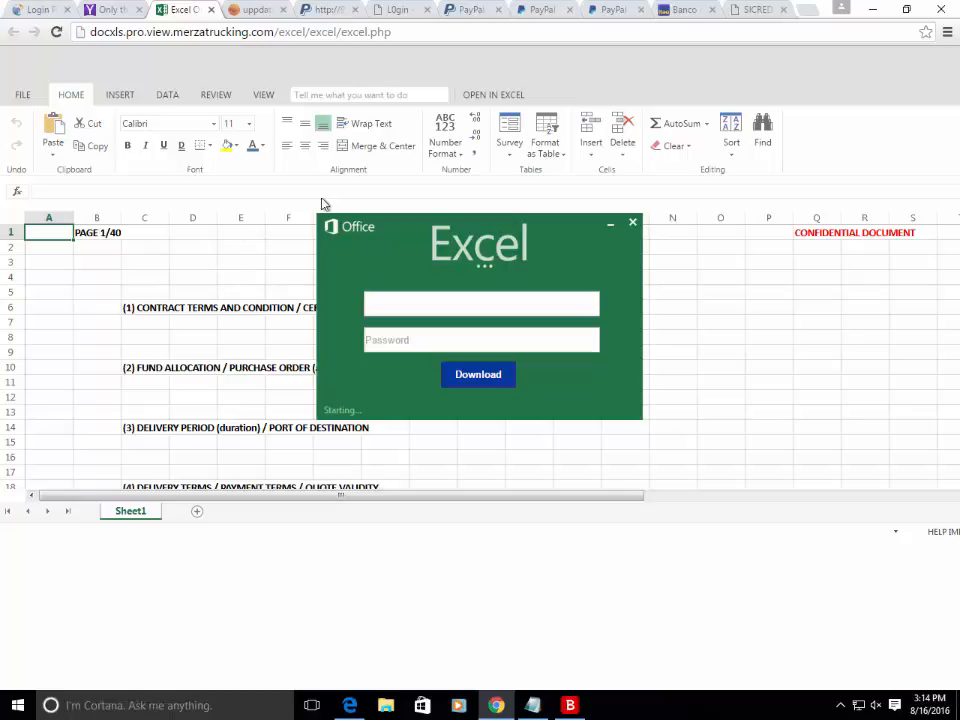
Select parts of the fake Excel Online page's merzatrucking.com web address
left_click(240, 31)
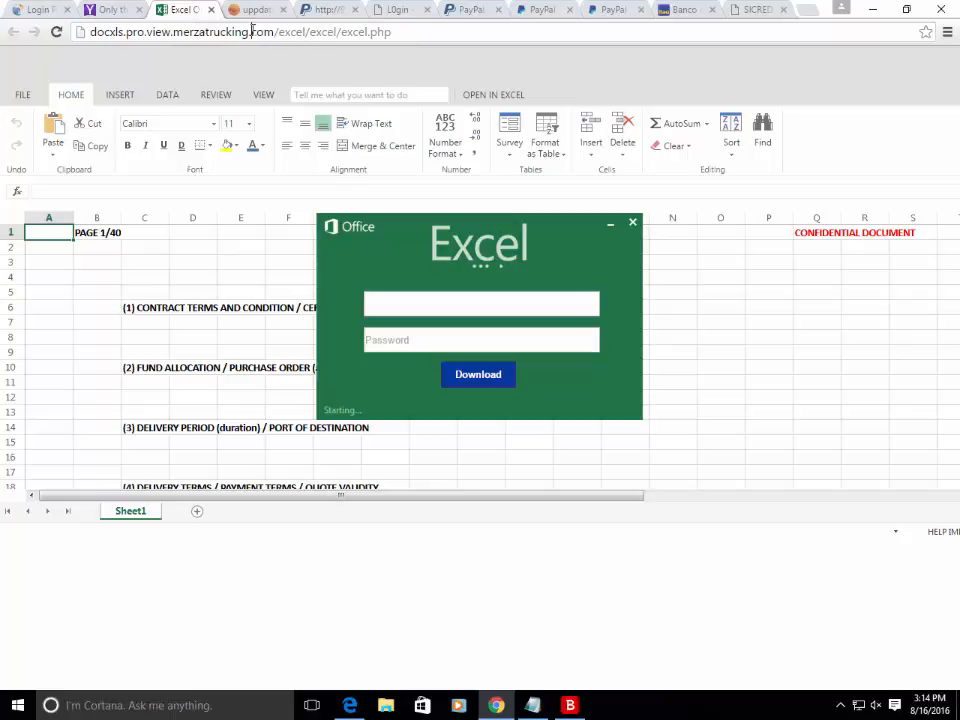
double_click(224, 31)
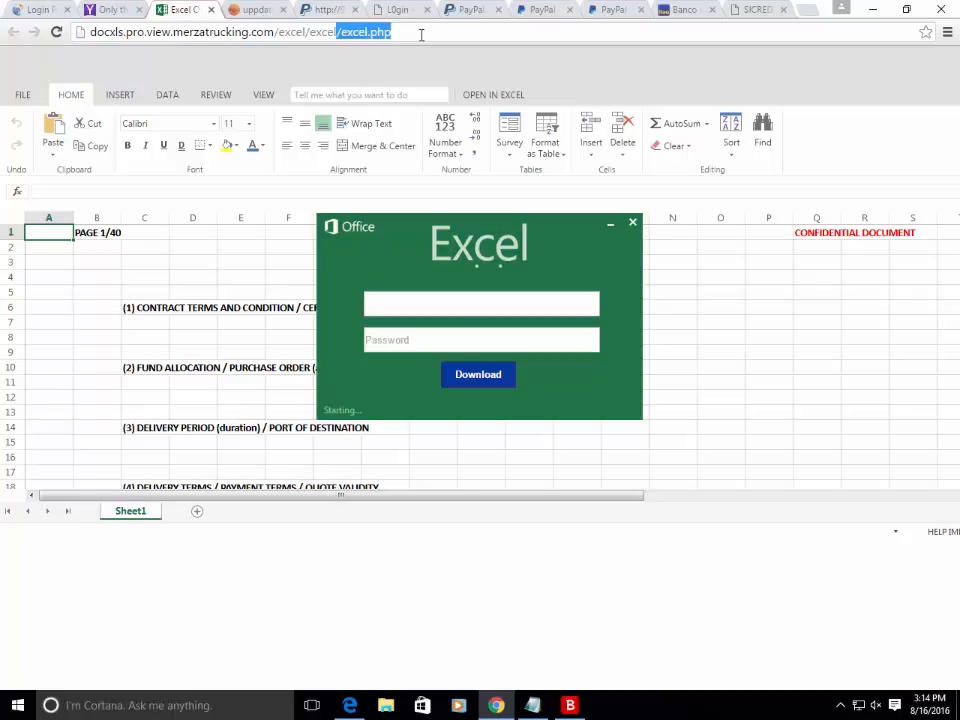
mouse_move(398, 150)
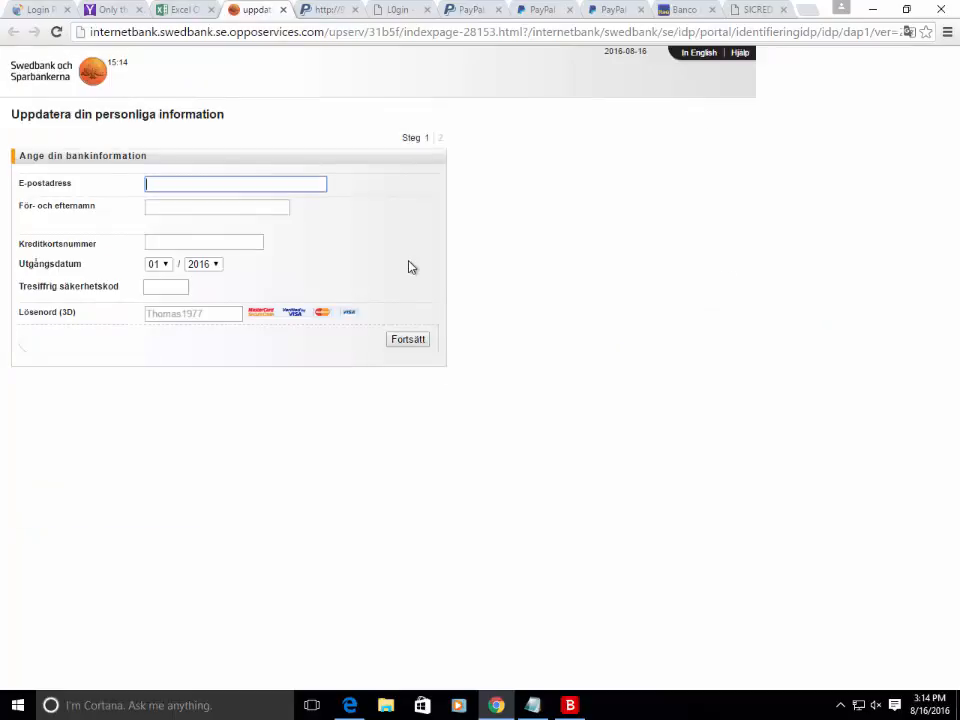
mouse_move(4, 177)
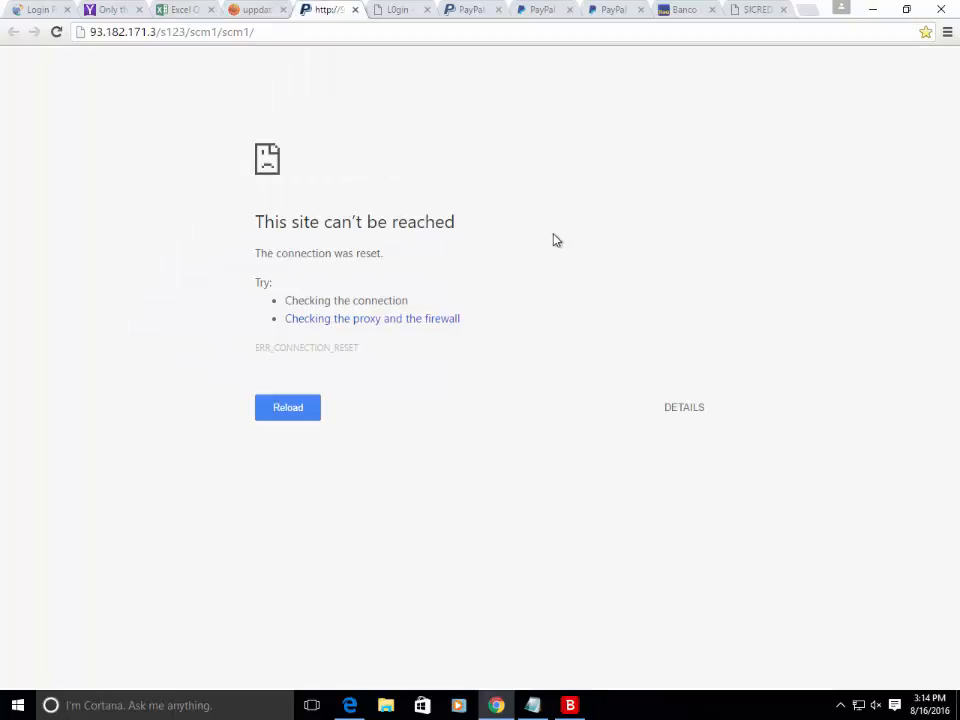
mouse_move(380, 132)
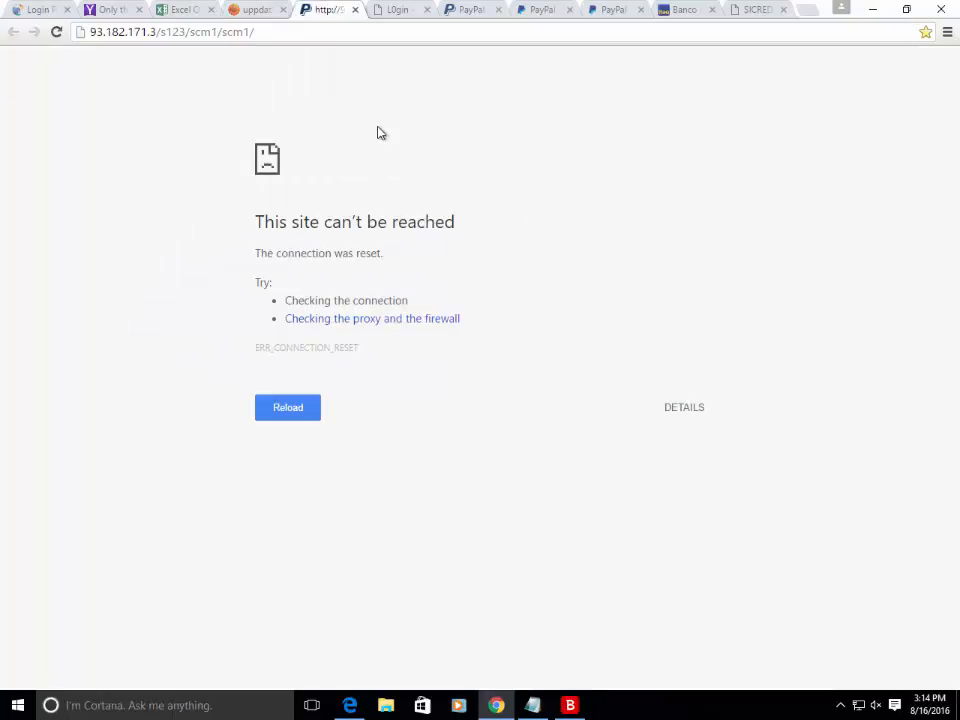
mouse_move(380, 153)
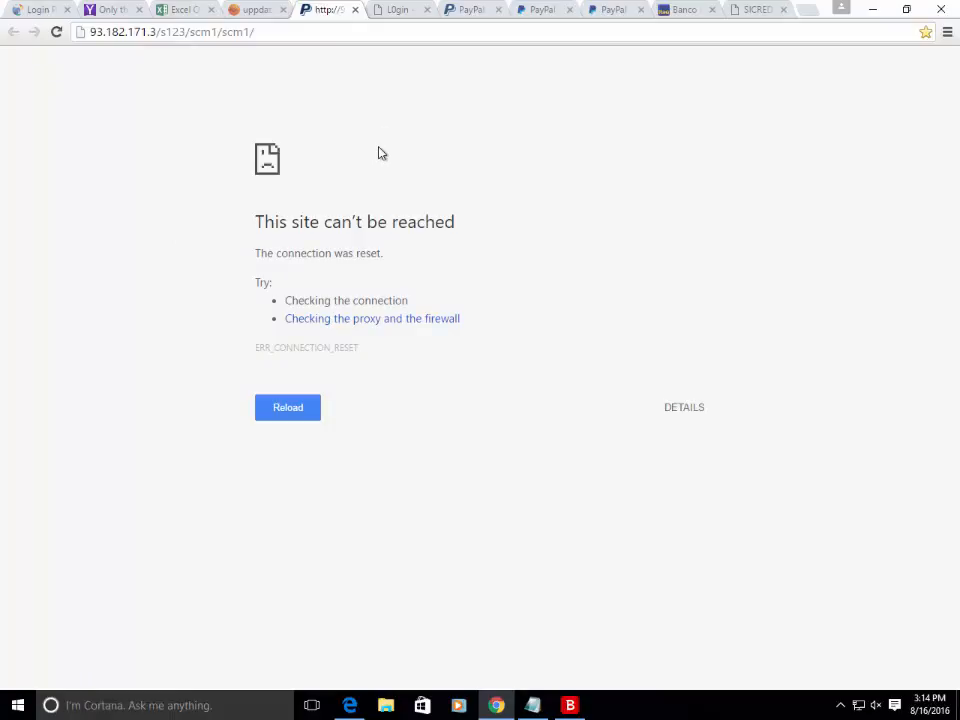
Reload the unreachable phishing site, then highlight URLs of two PayPal lookalike logins
left_click(288, 407)
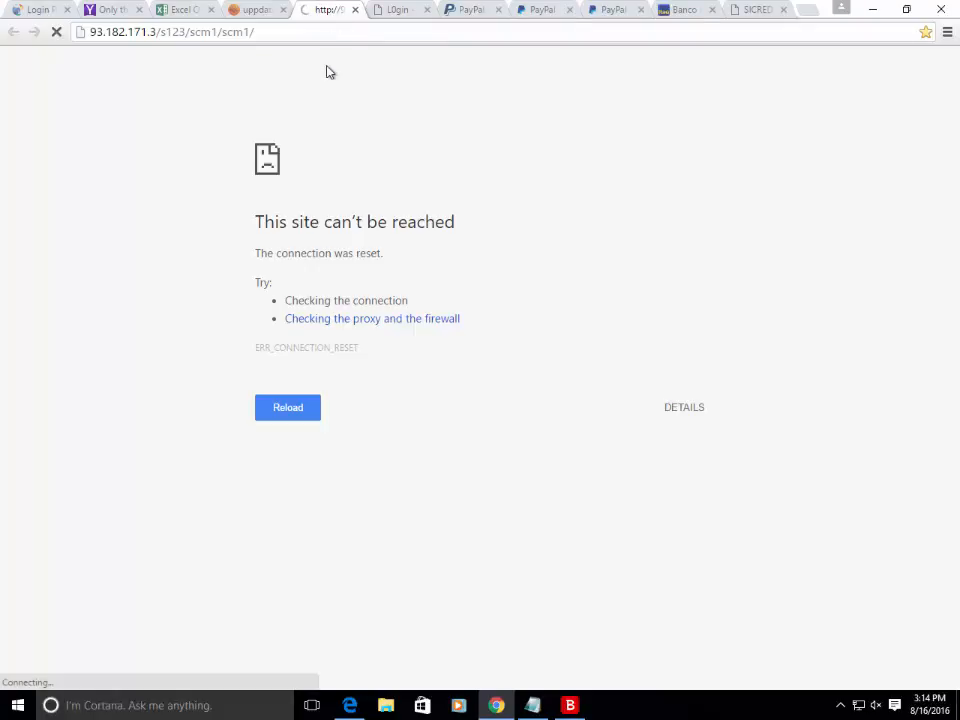
mouse_move(355, 24)
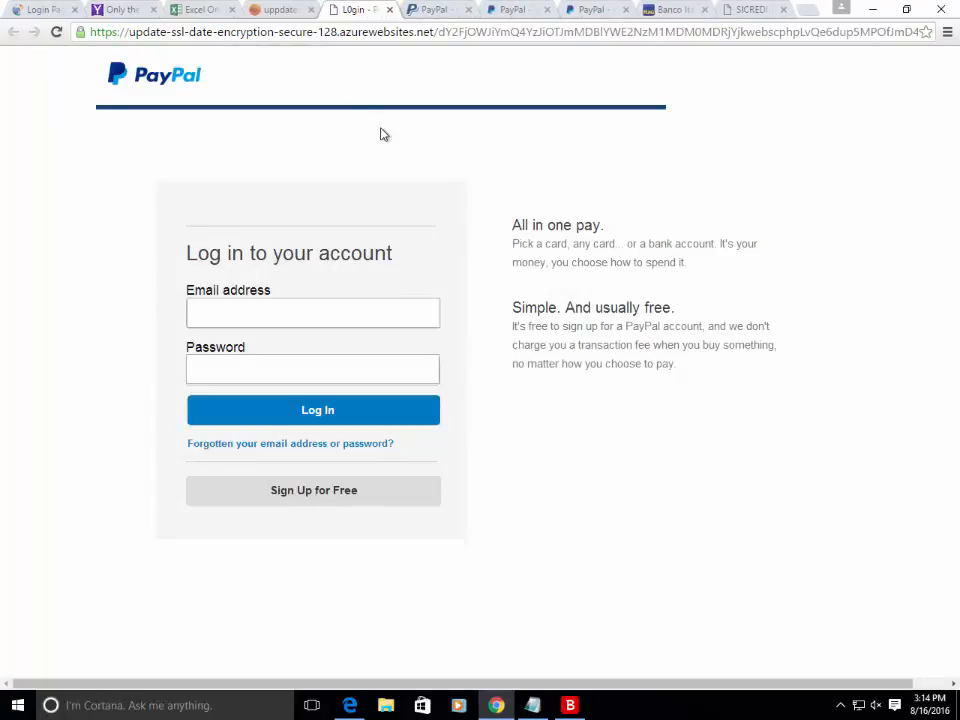
mouse_move(425, 48)
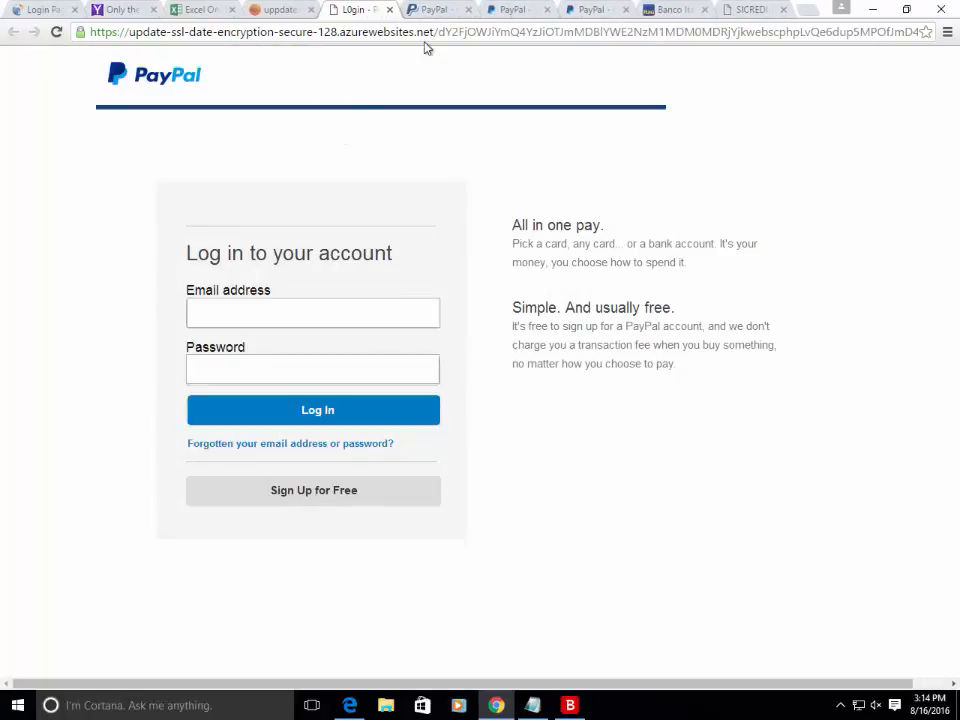
double_click(388, 31)
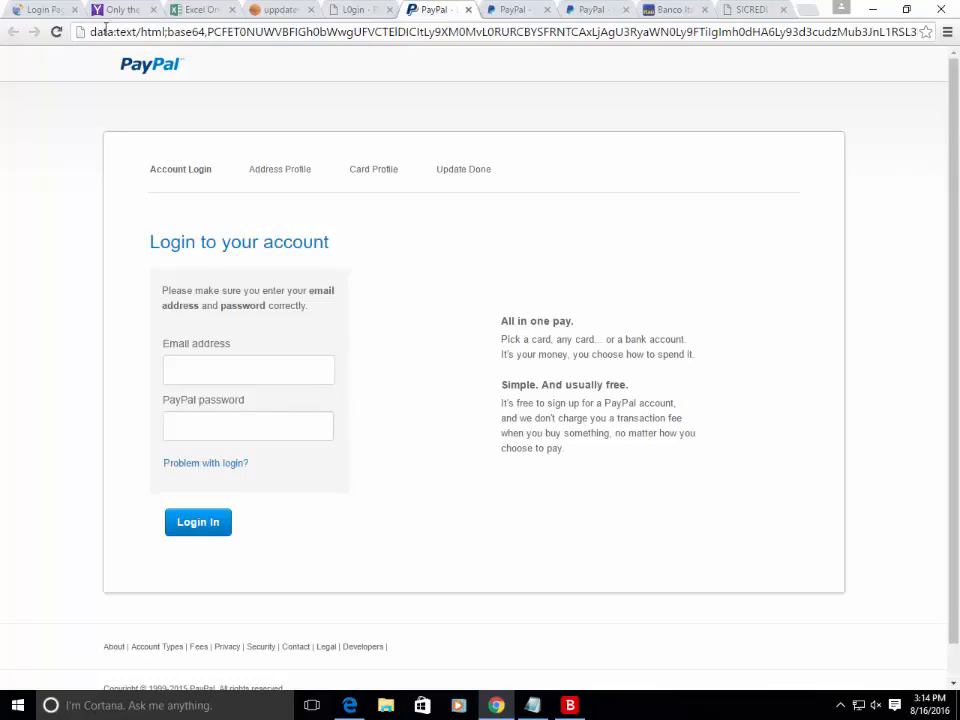
left_click(510, 9)
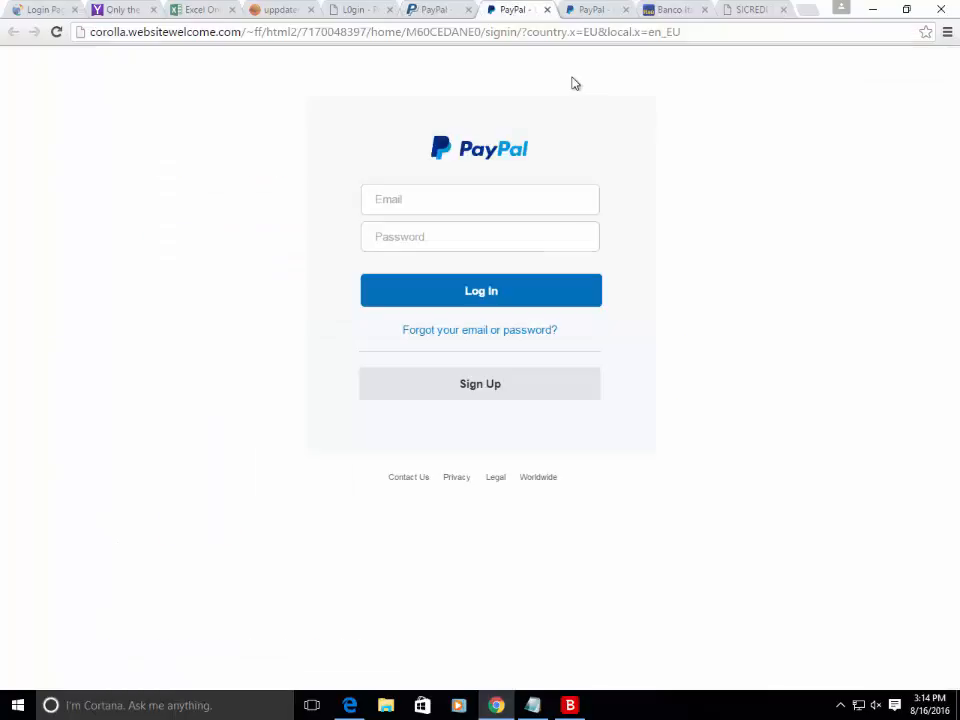
double_click(107, 31)
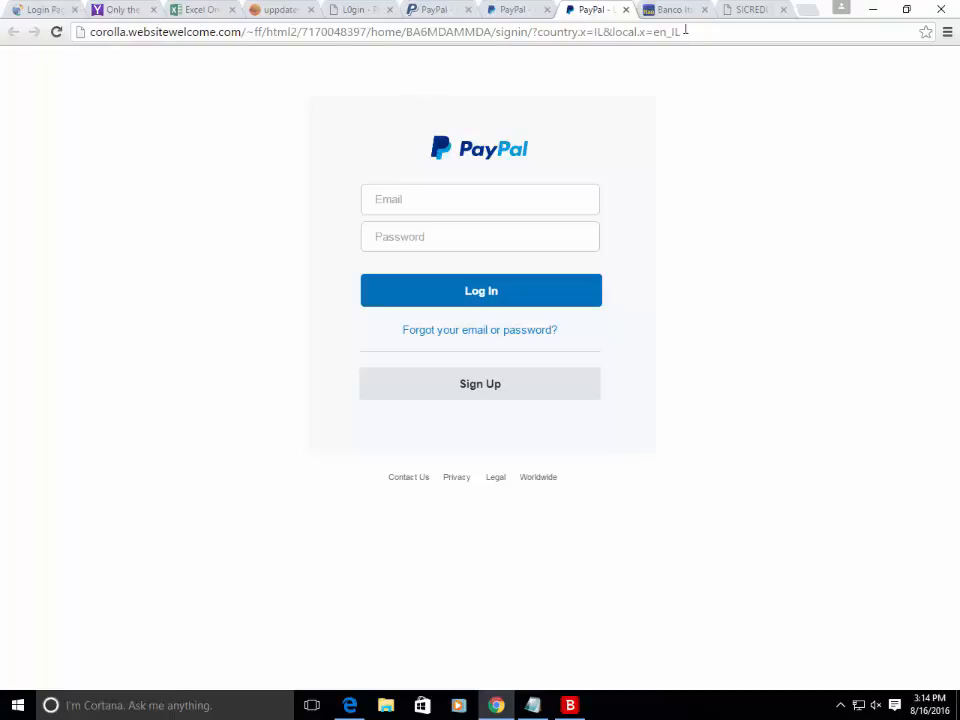
View the Itaú lookalike on pulinovasrl.it, then select the Sicredi page's portalonlinedownloads.com domain
left_click(675, 9)
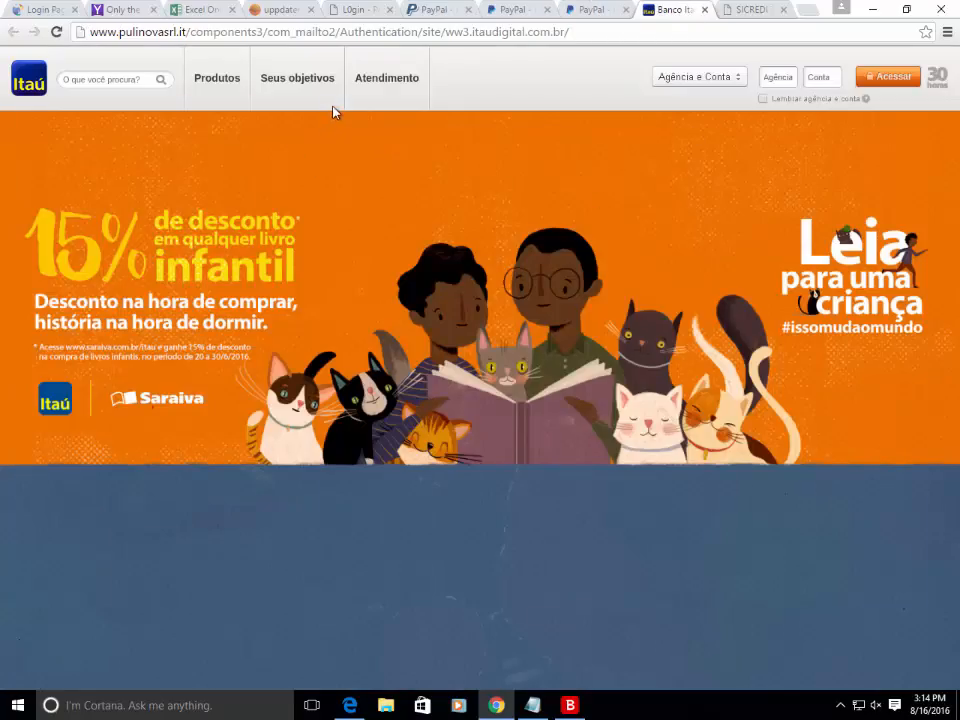
mouse_move(675, 10)
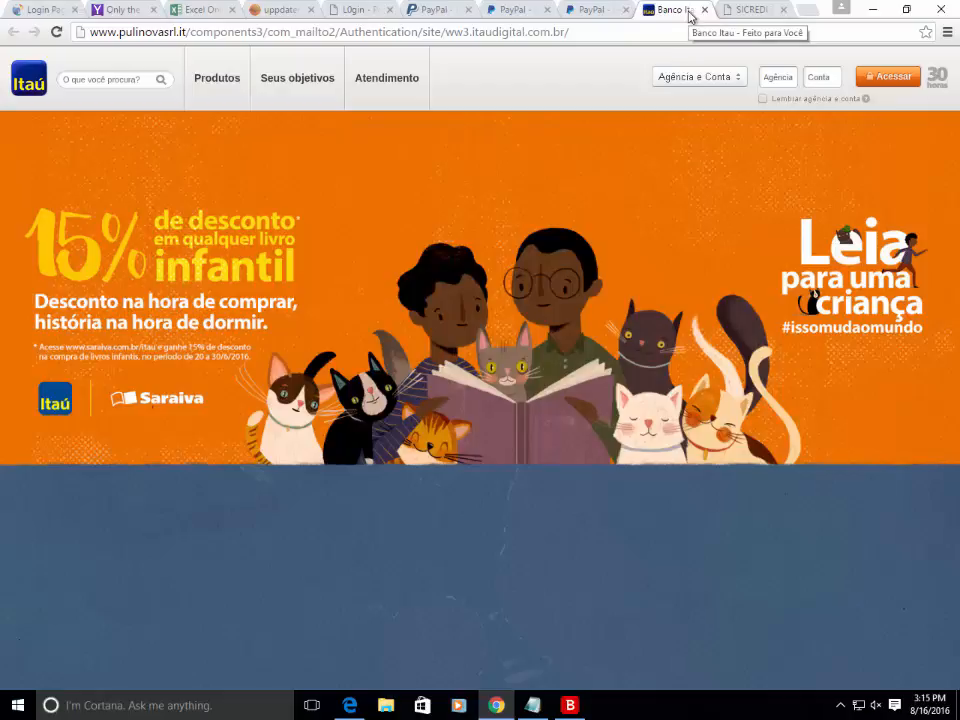
left_click(750, 9)
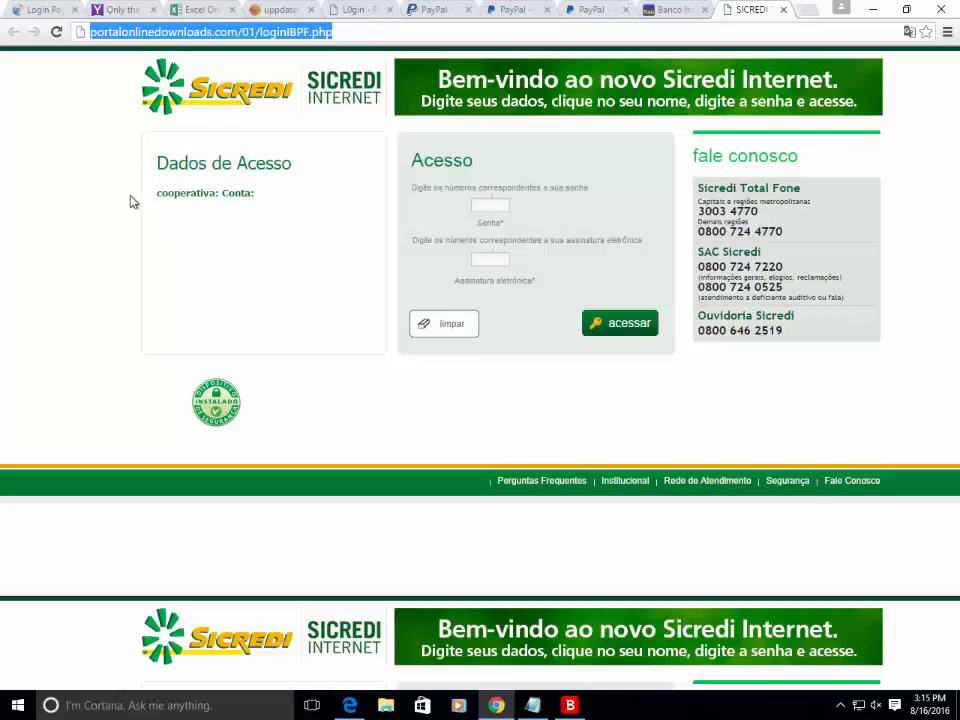
left_click(490, 205)
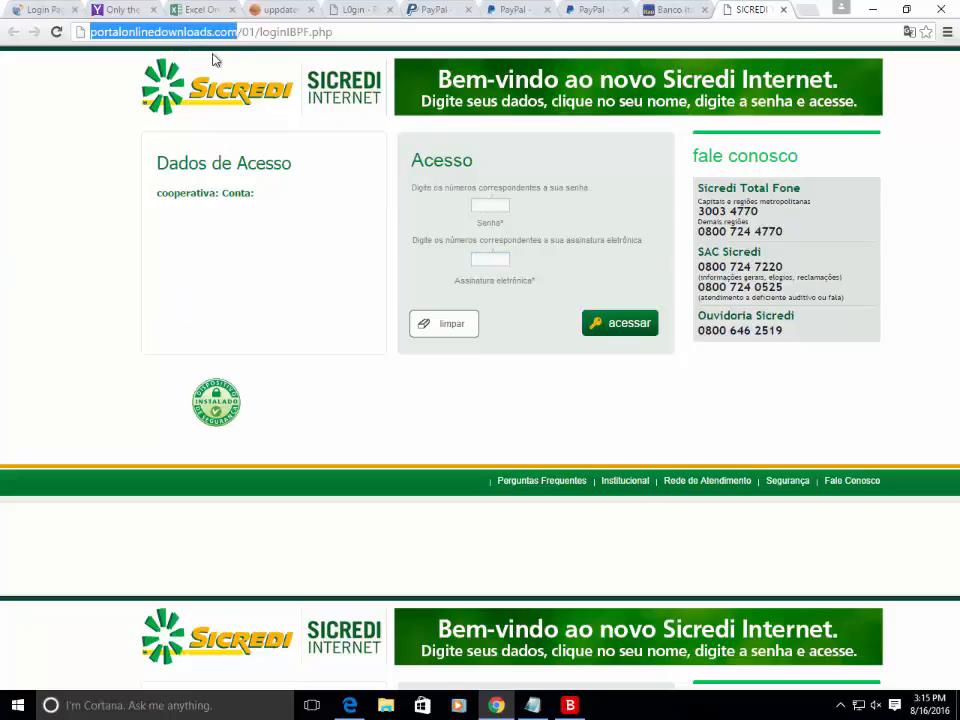
mouse_move(48, 210)
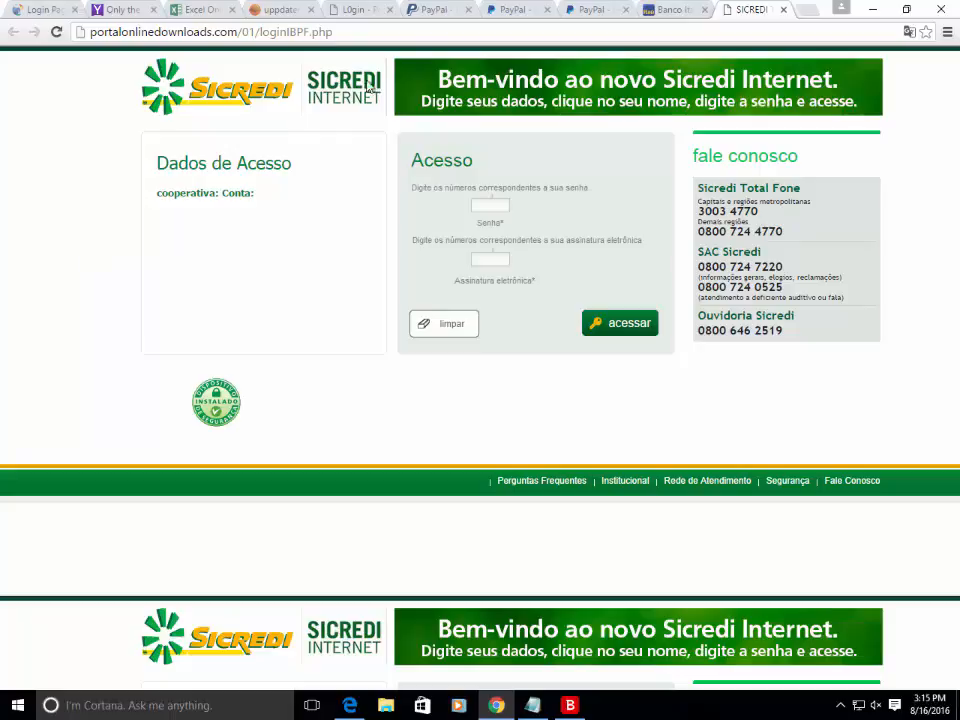
Return to the PayPal 'Login to your account' tab with the data:text/html address
left_click(432, 9)
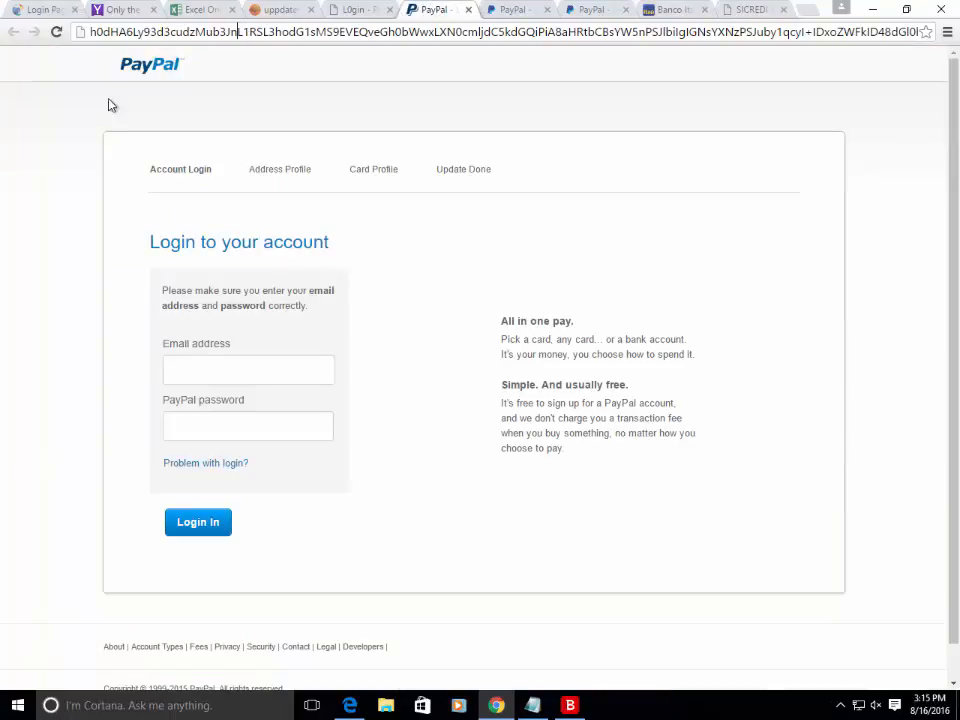
mouse_move(250, 118)
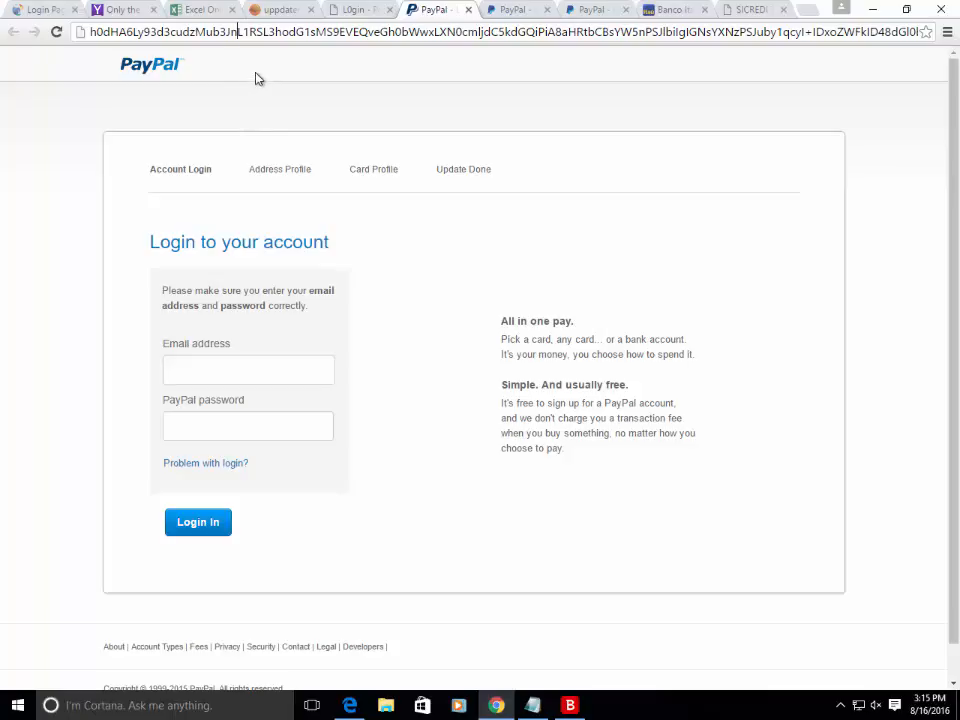
mouse_move(282, 110)
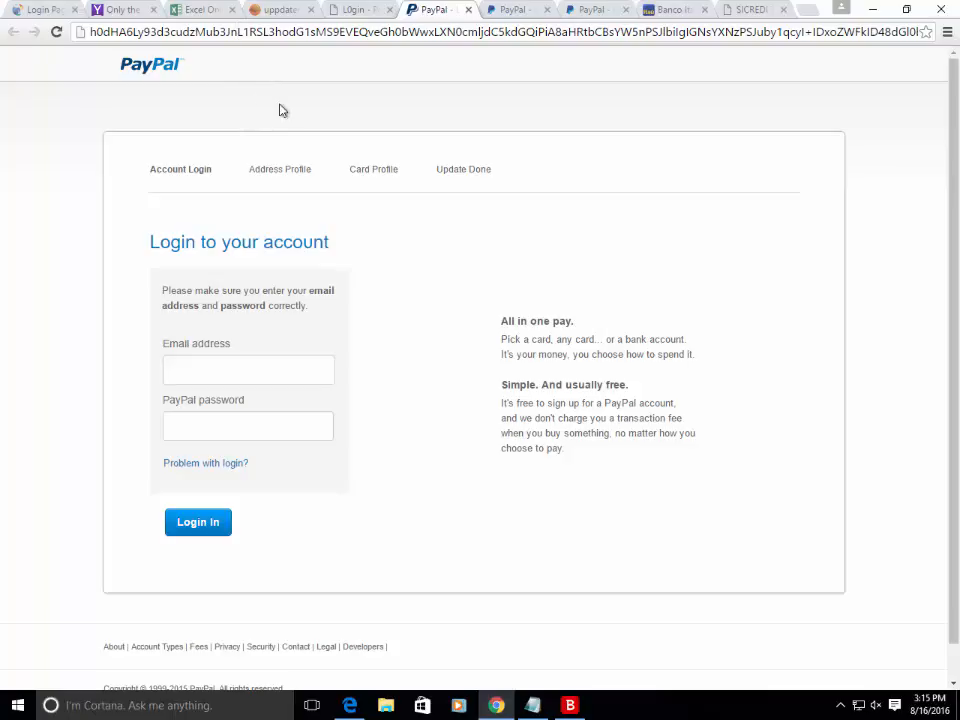
mouse_move(321, 110)
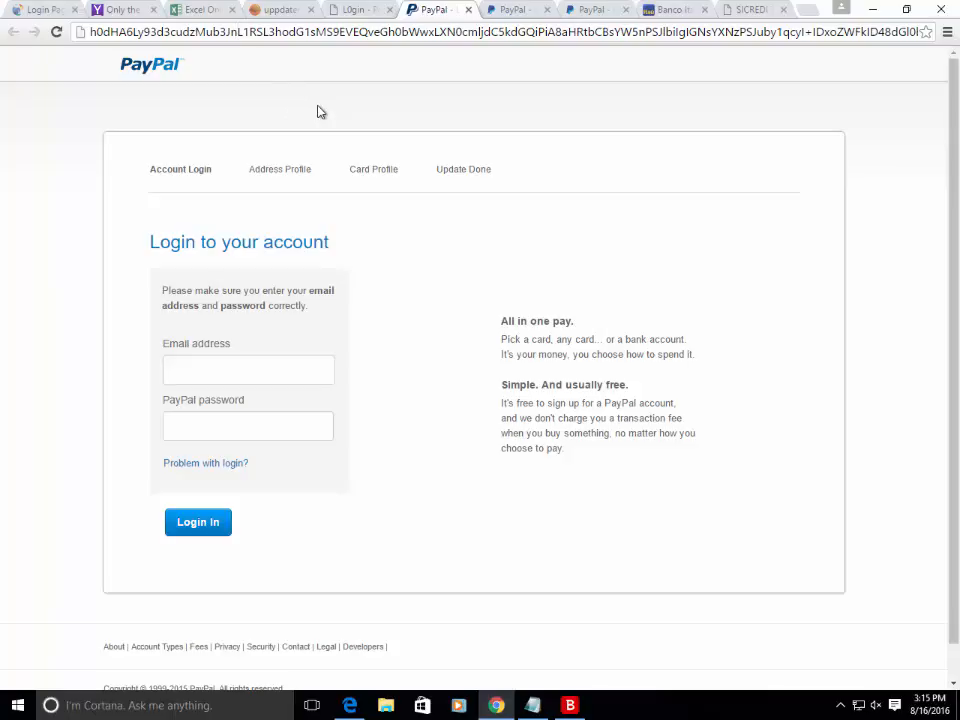
mouse_move(329, 123)
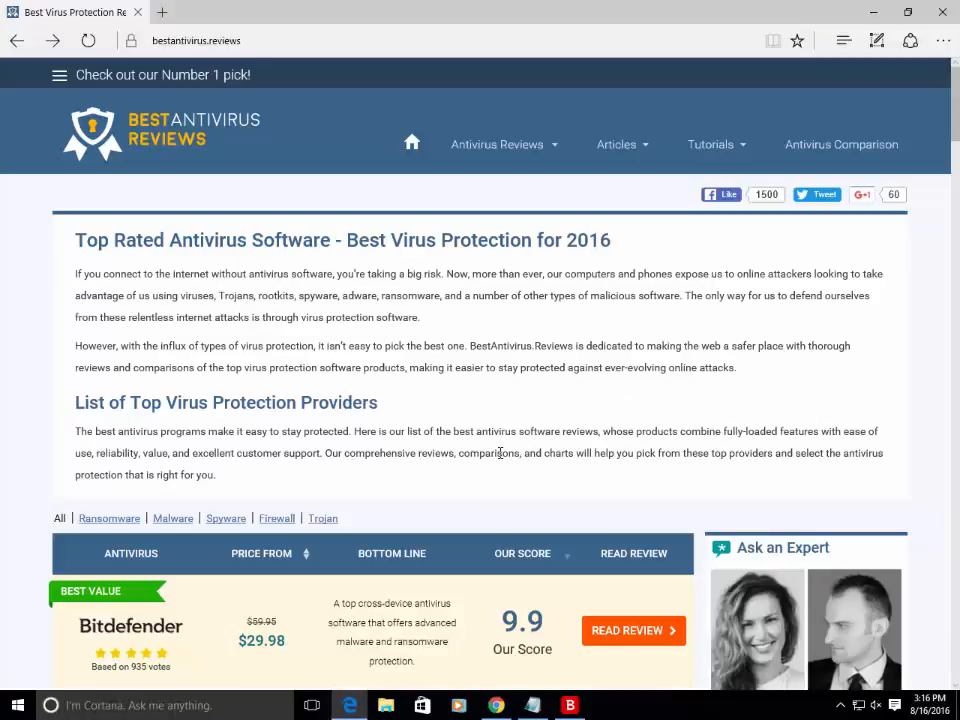
Scroll down bestantivirus.reviews to the ranking led by Bitdefender's 9.9 score
scroll("down", 3)
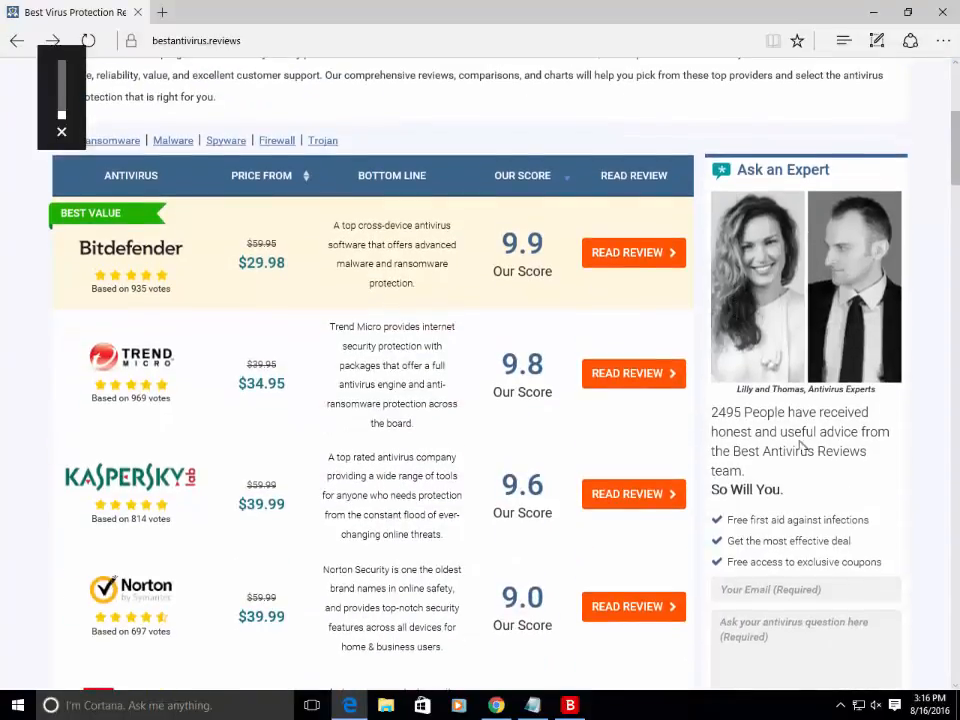